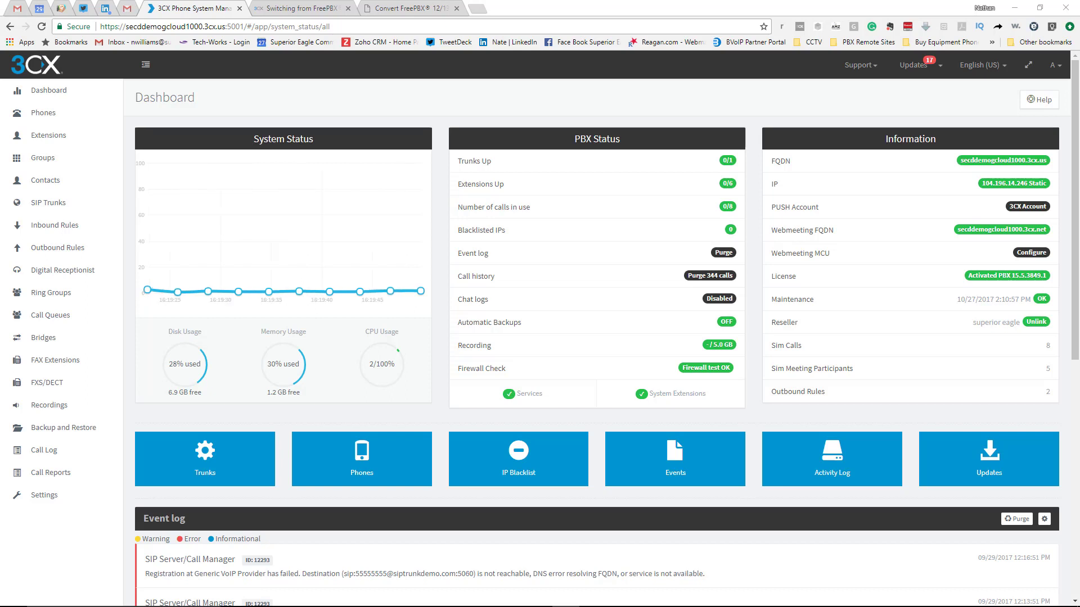
mouse_move(933, 316)
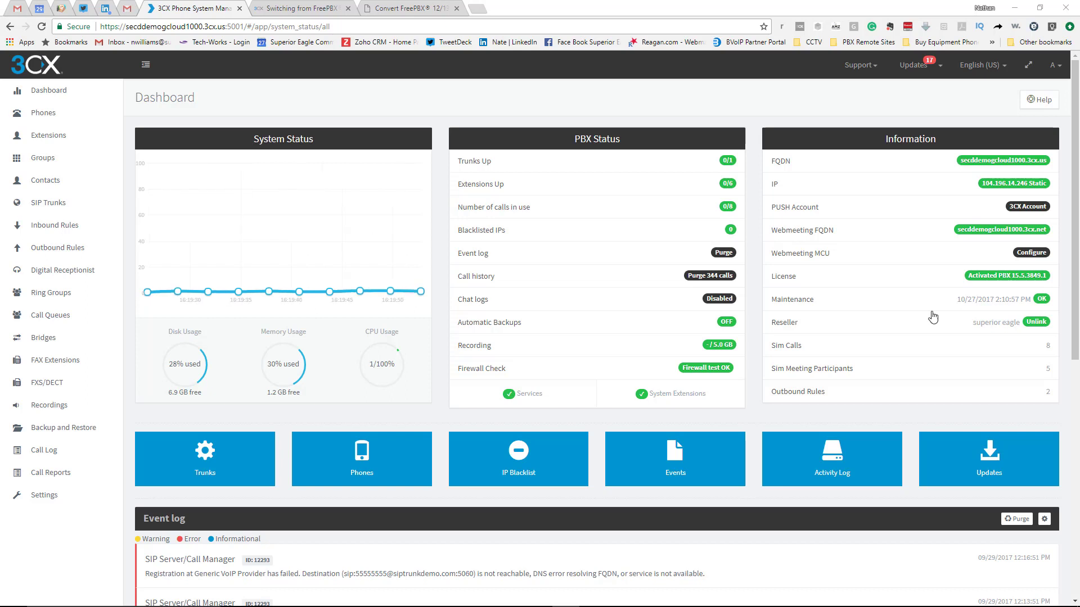
mouse_move(294, 194)
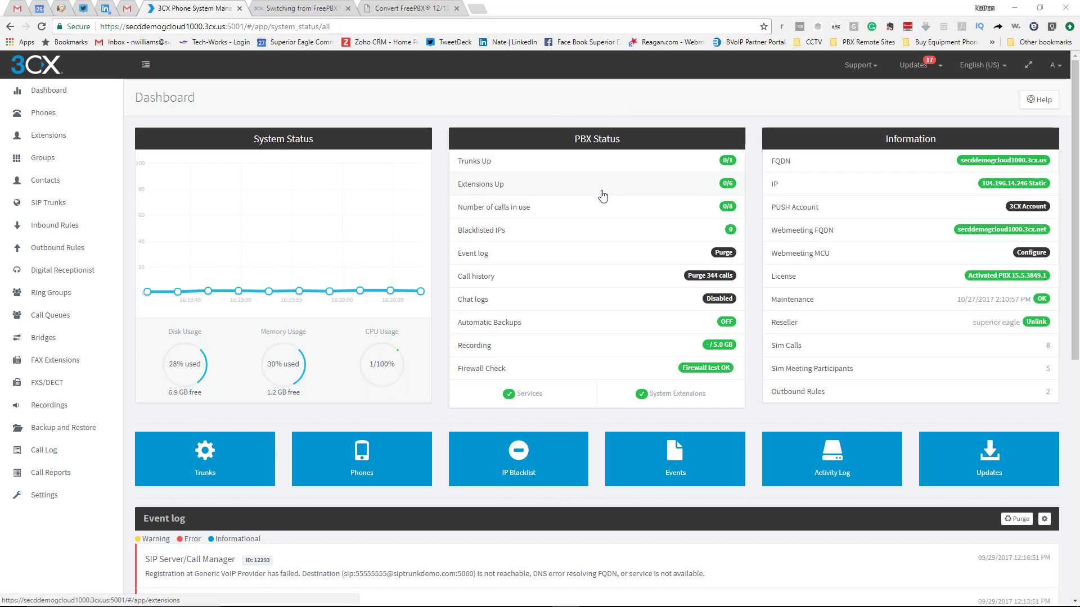
mouse_move(658, 185)
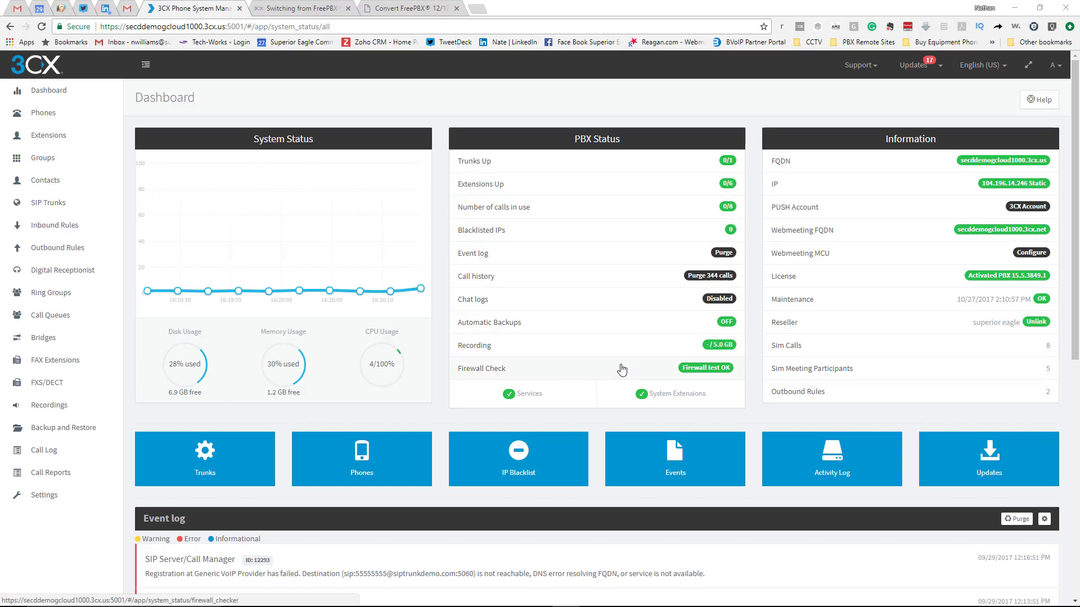
mouse_move(626, 373)
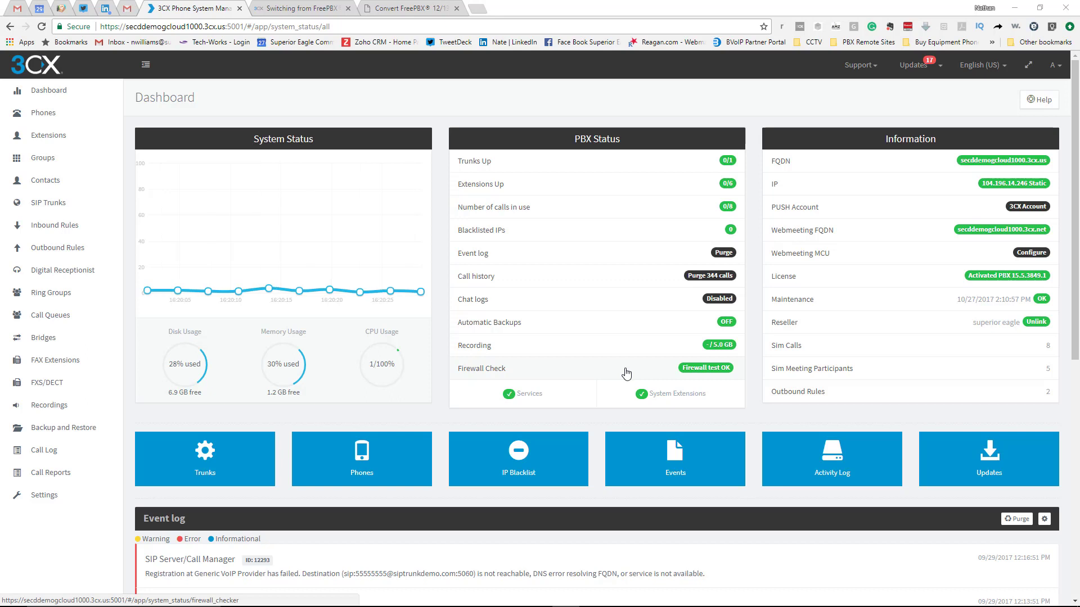
mouse_move(658, 373)
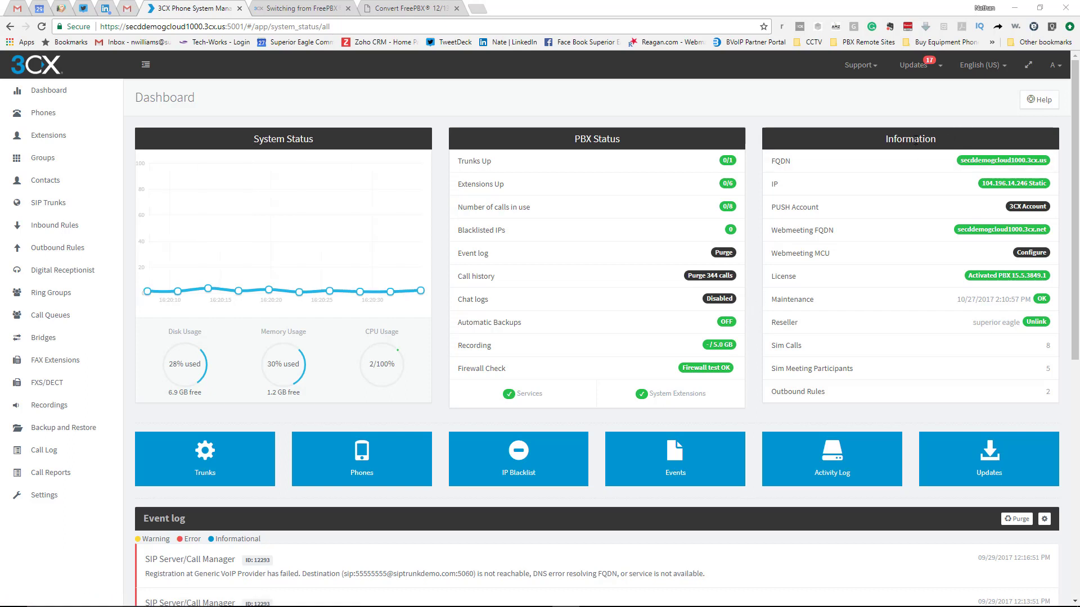
mouse_move(984, 322)
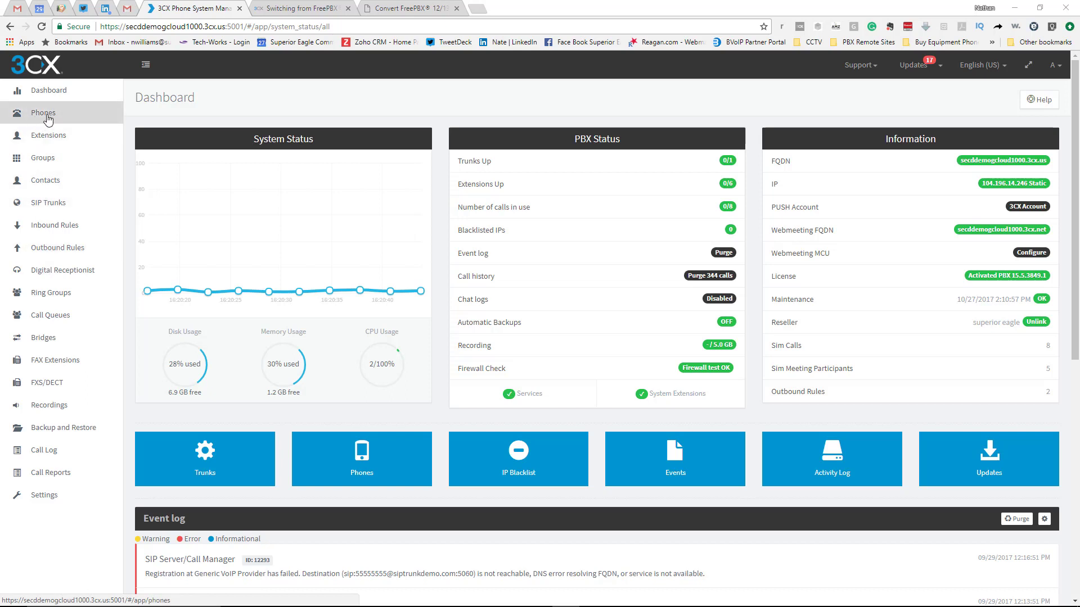
- Open the Extensions list showing extensions 100 through 105
left_click(48, 135)
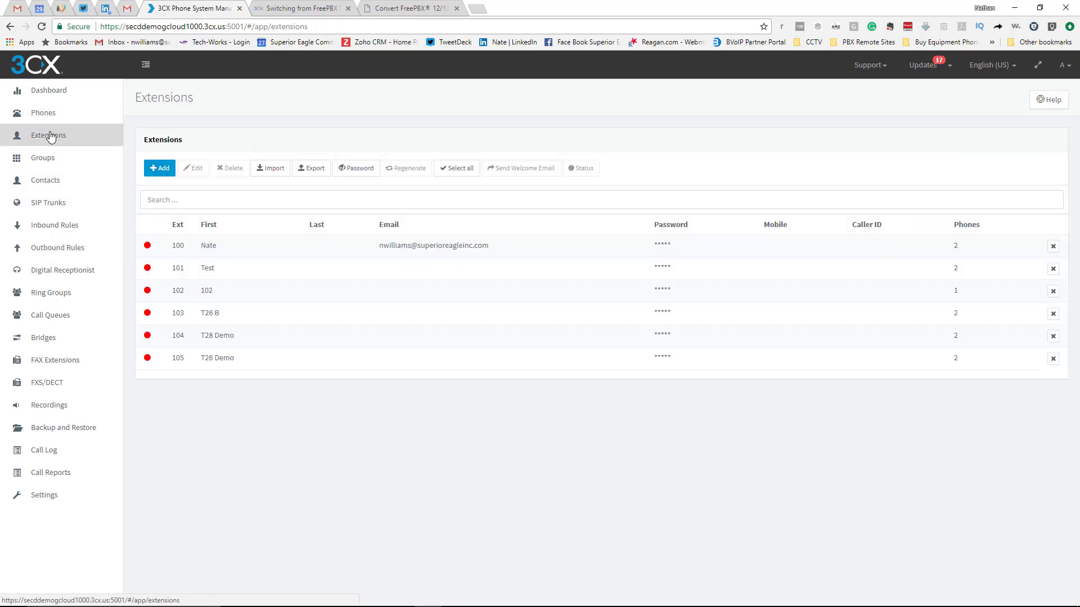
mouse_move(192, 285)
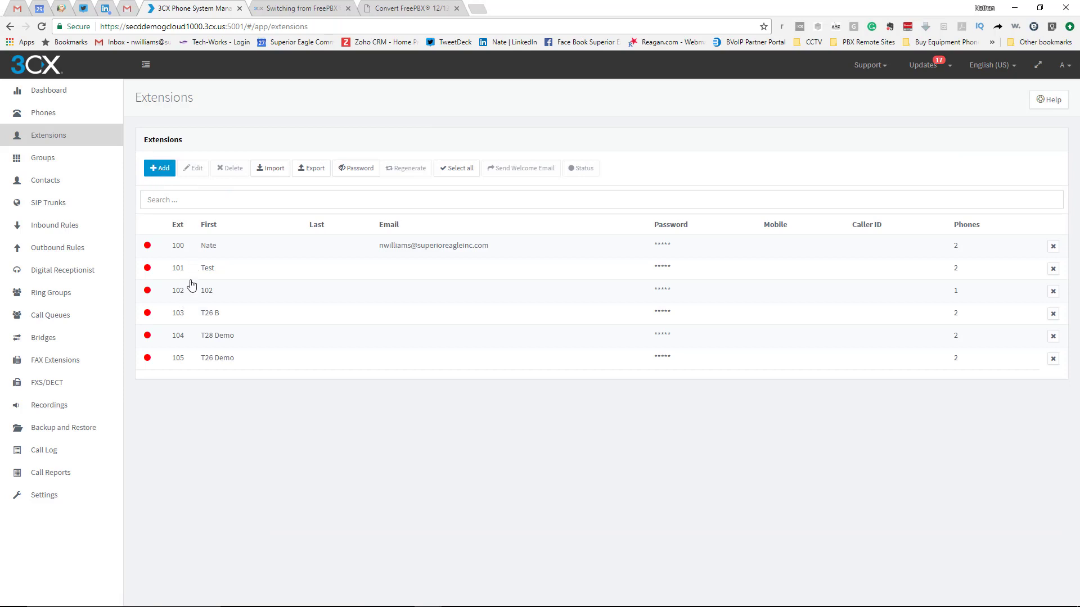
left_click(159, 169)
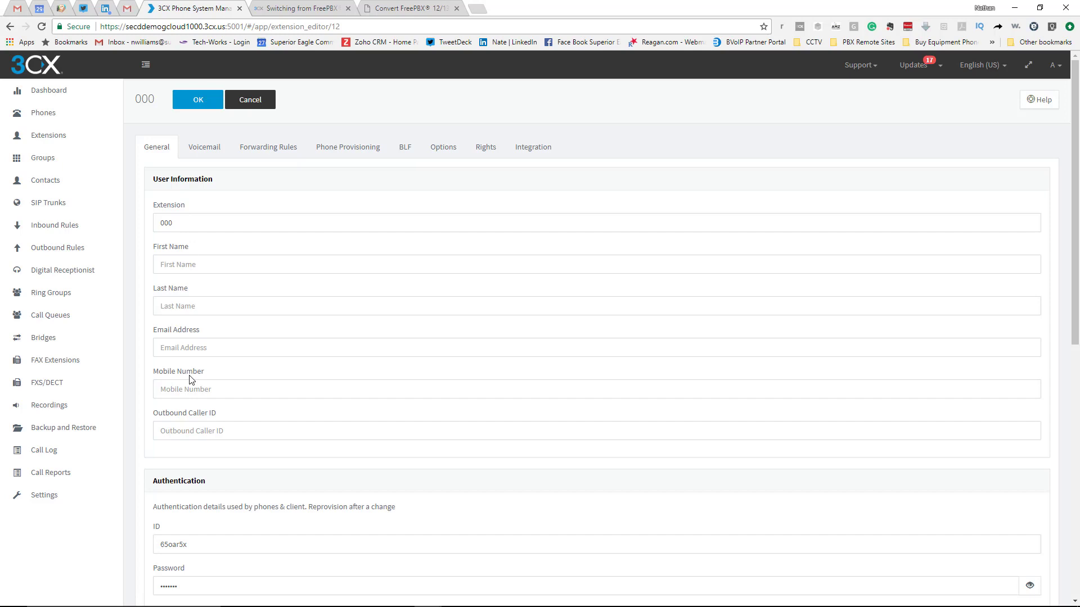
mouse_move(204, 147)
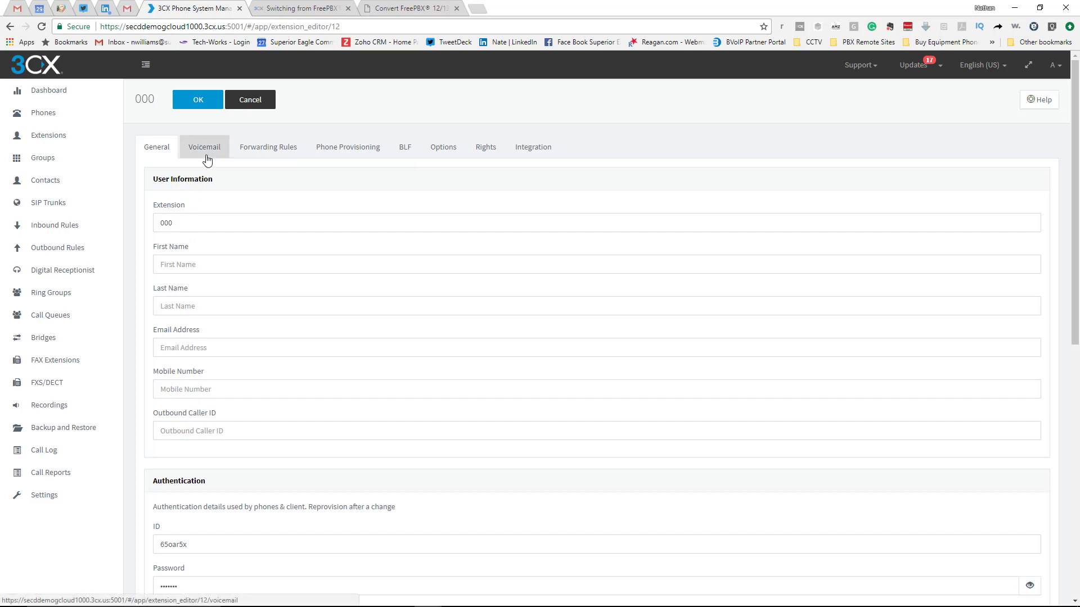
left_click(203, 147)
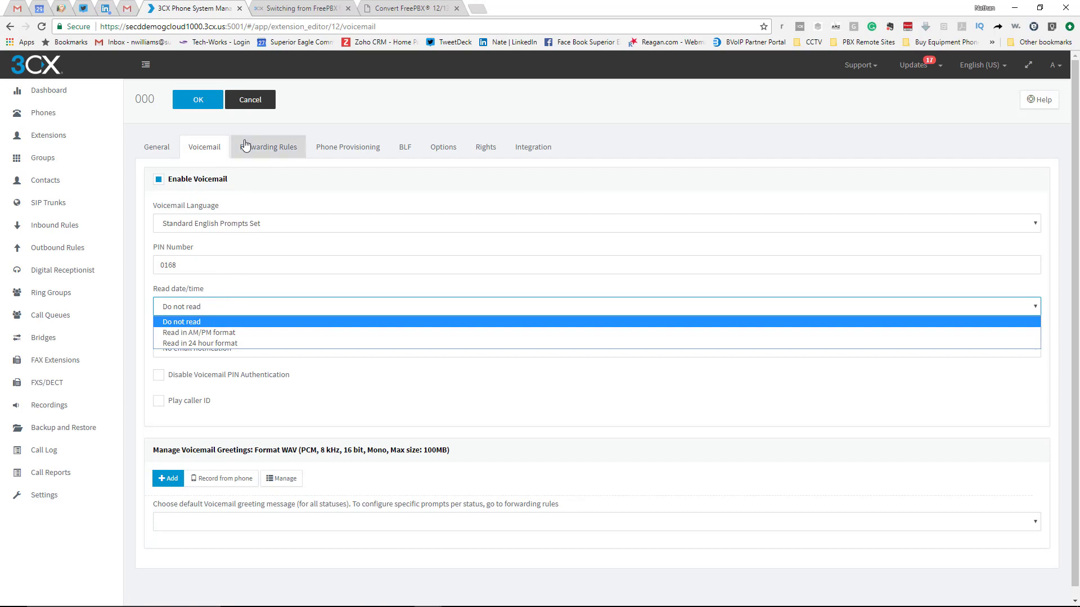
left_click(267, 147)
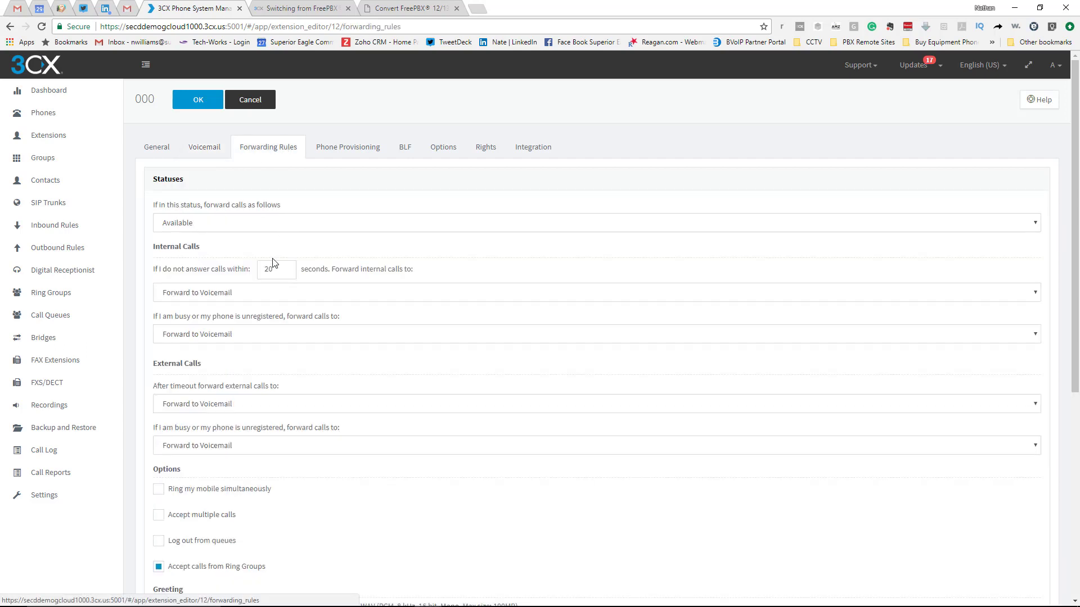
mouse_move(298, 192)
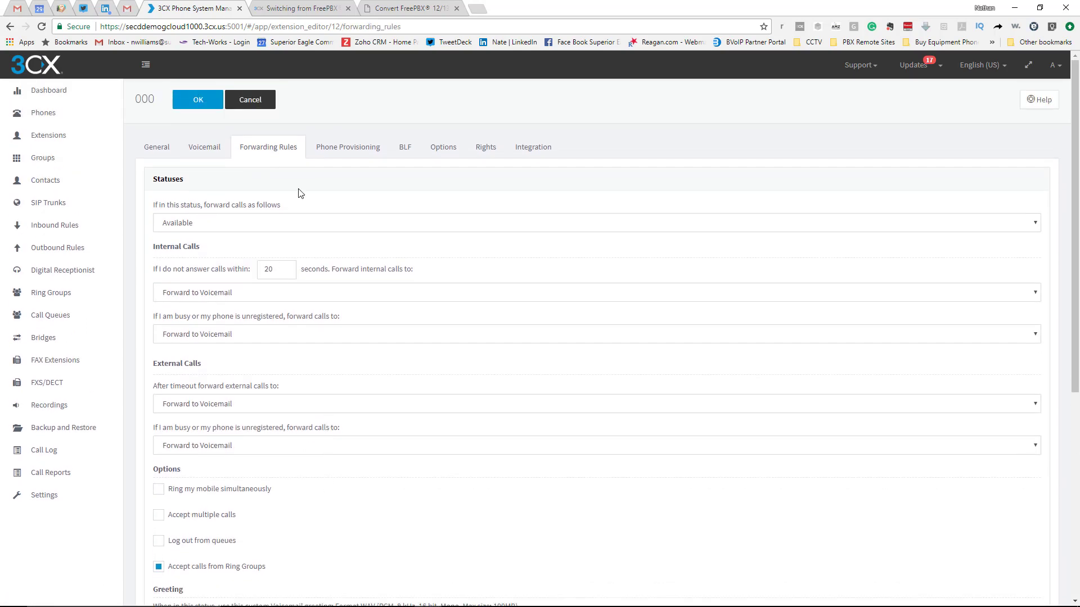
mouse_move(347, 147)
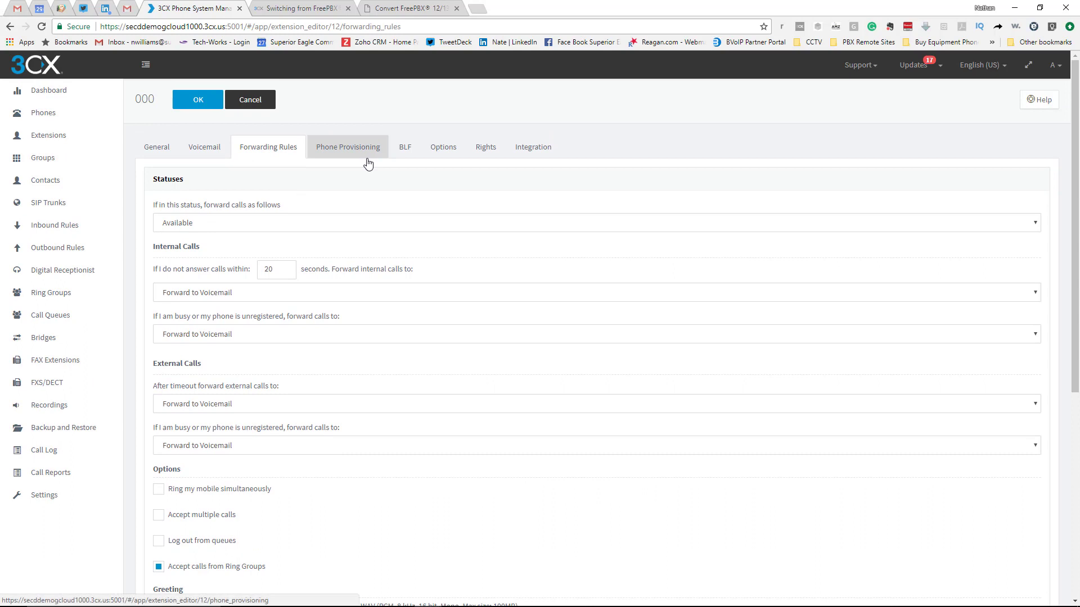
left_click(347, 147)
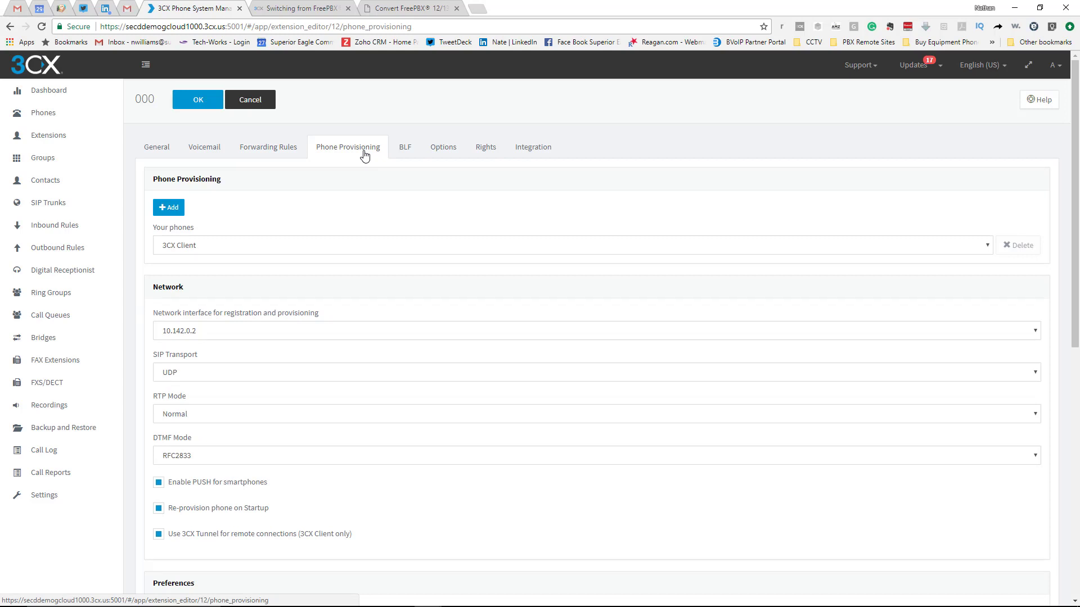
mouse_move(1046, 171)
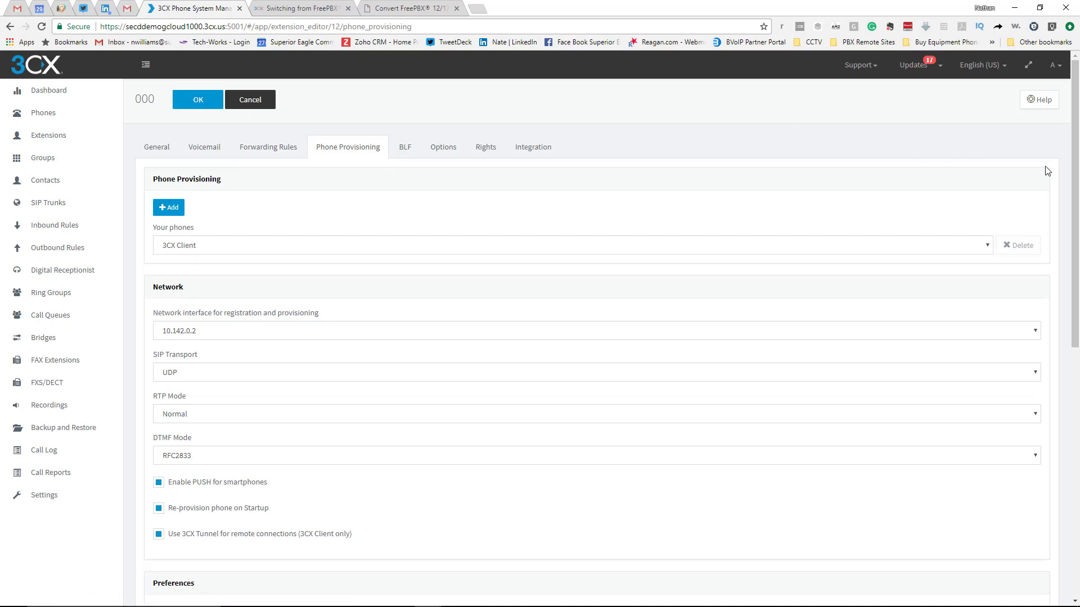
mouse_move(454, 117)
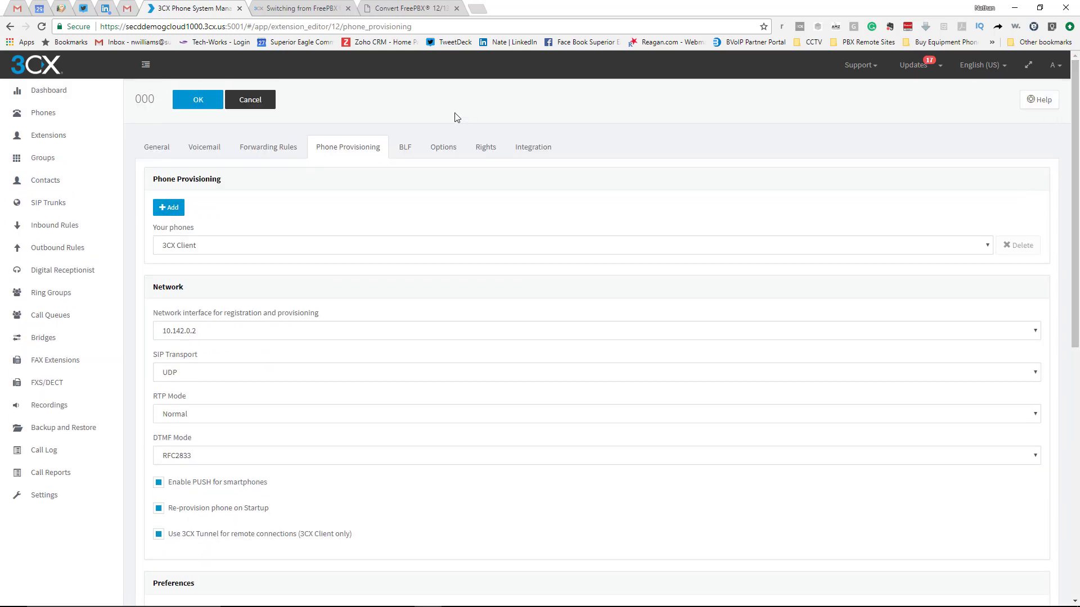
left_click(405, 147)
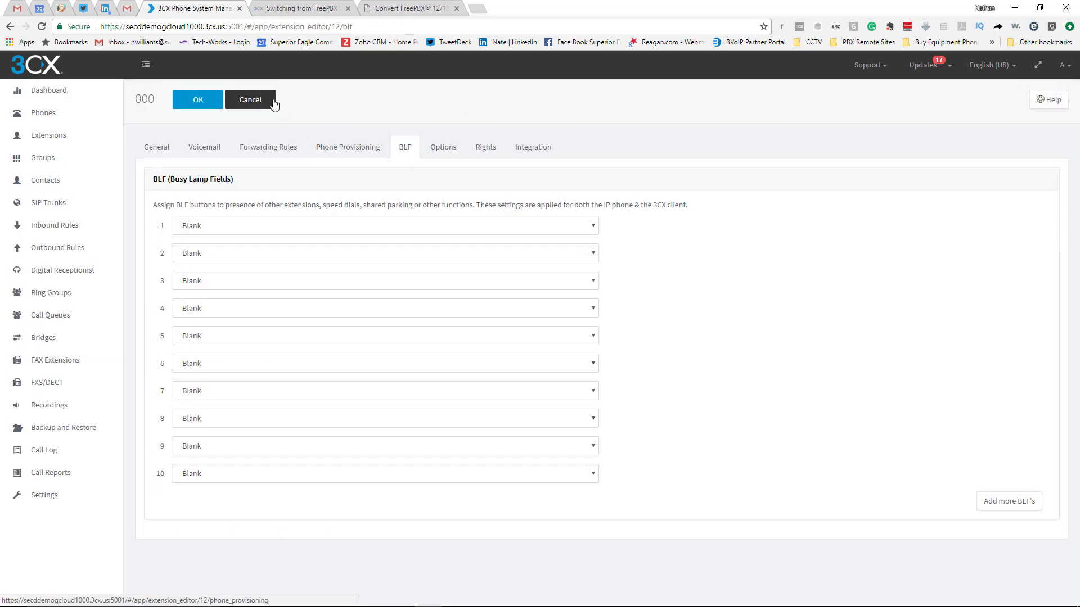
left_click(250, 99)
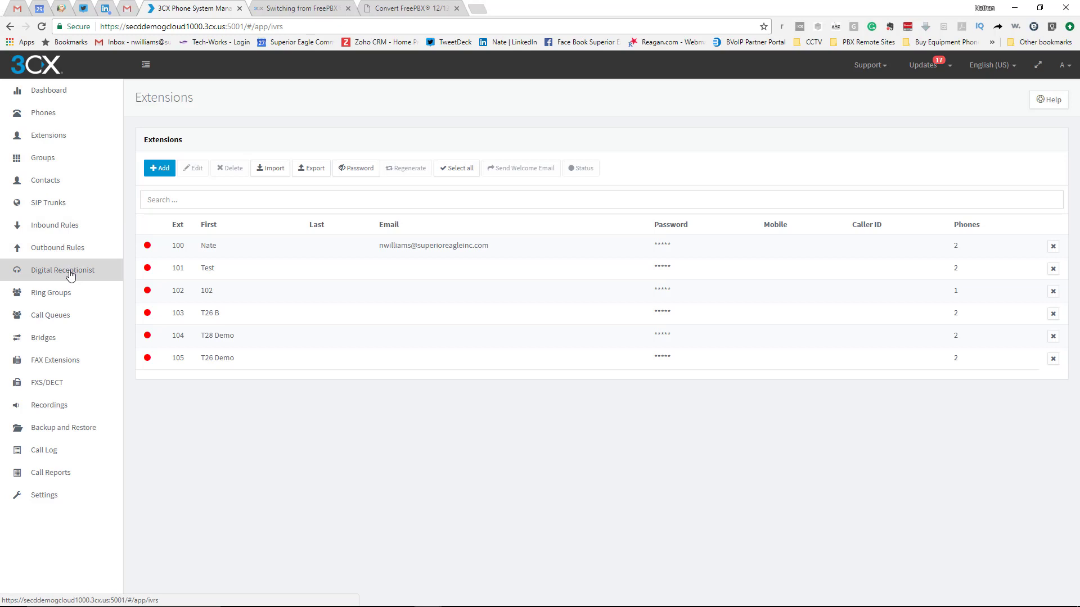
- Start a new digital receptionist named 'Day Menu'
left_click(62, 270)
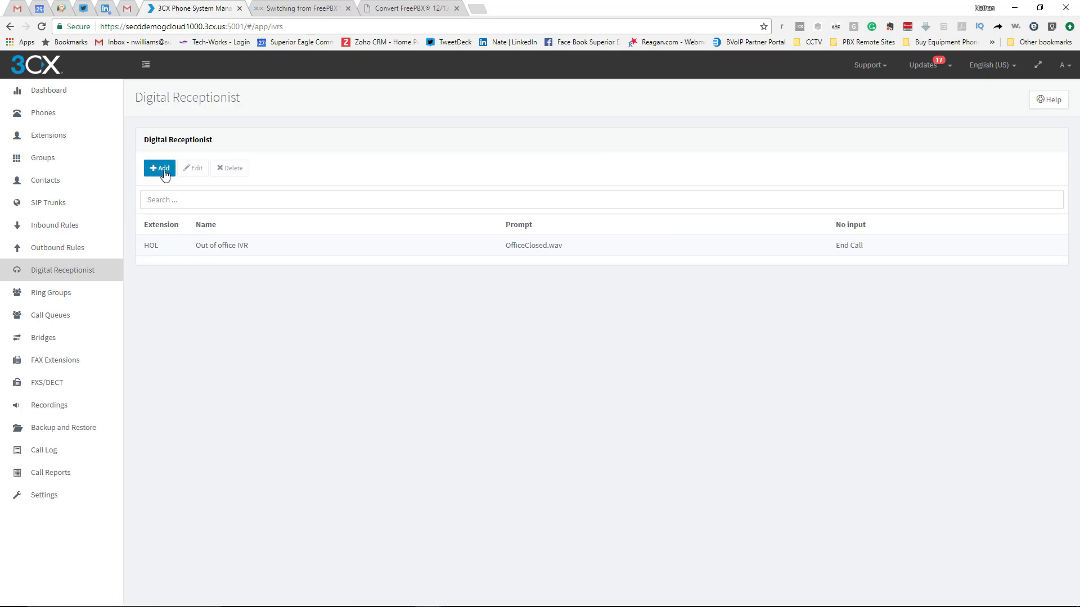
left_click(159, 168)
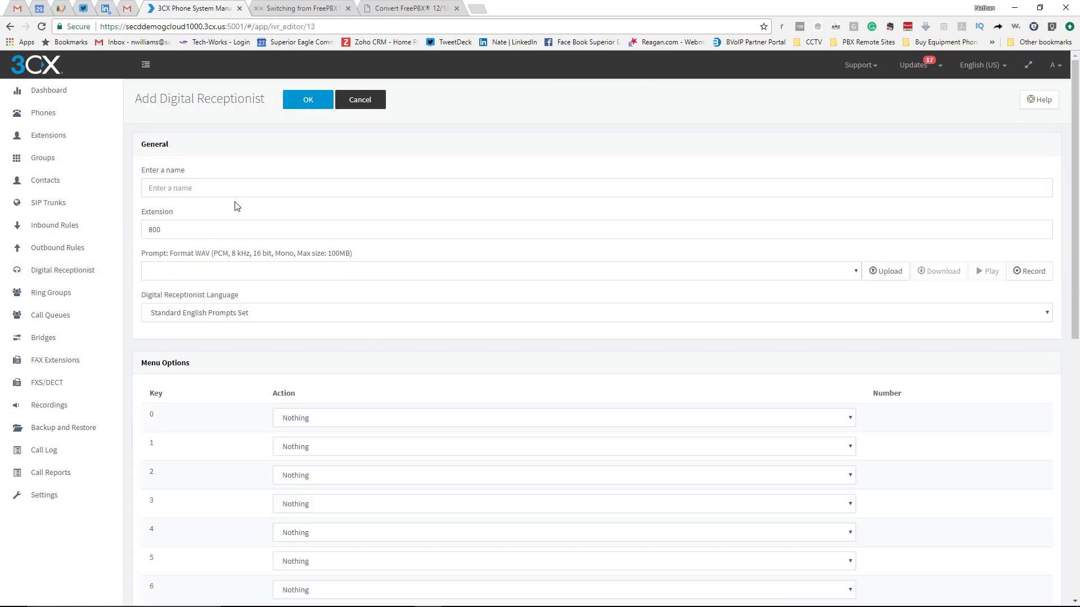
type("Day")
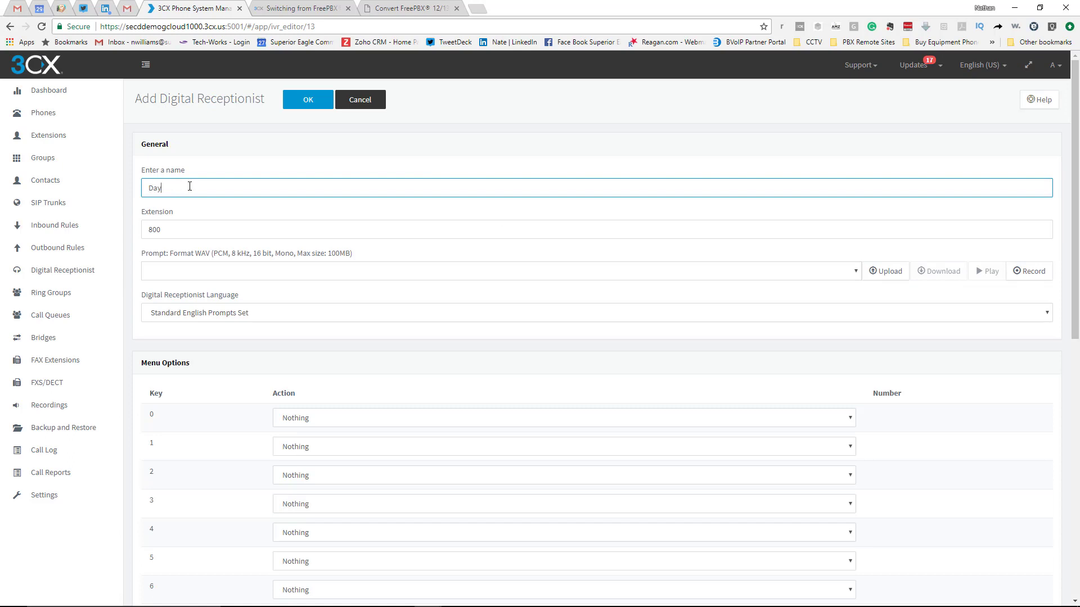
type("Menu")
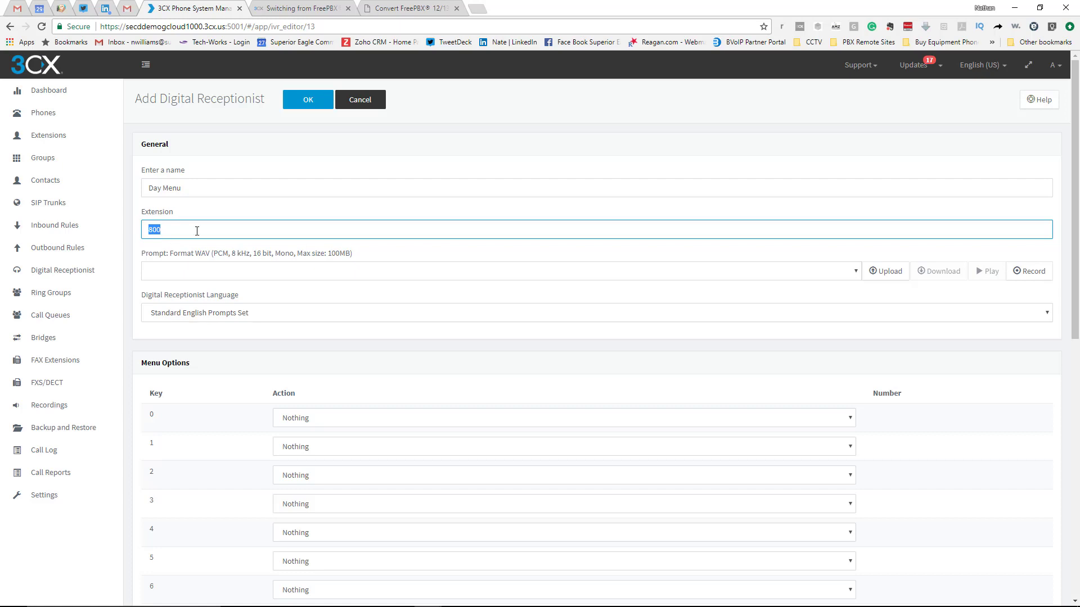
mouse_move(779, 326)
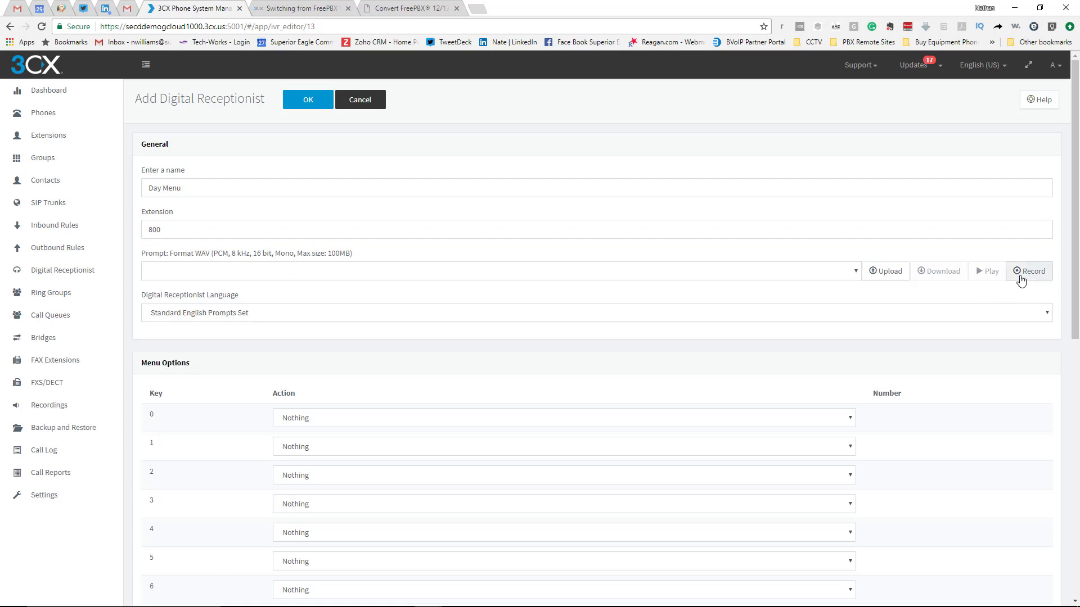
mouse_move(891, 271)
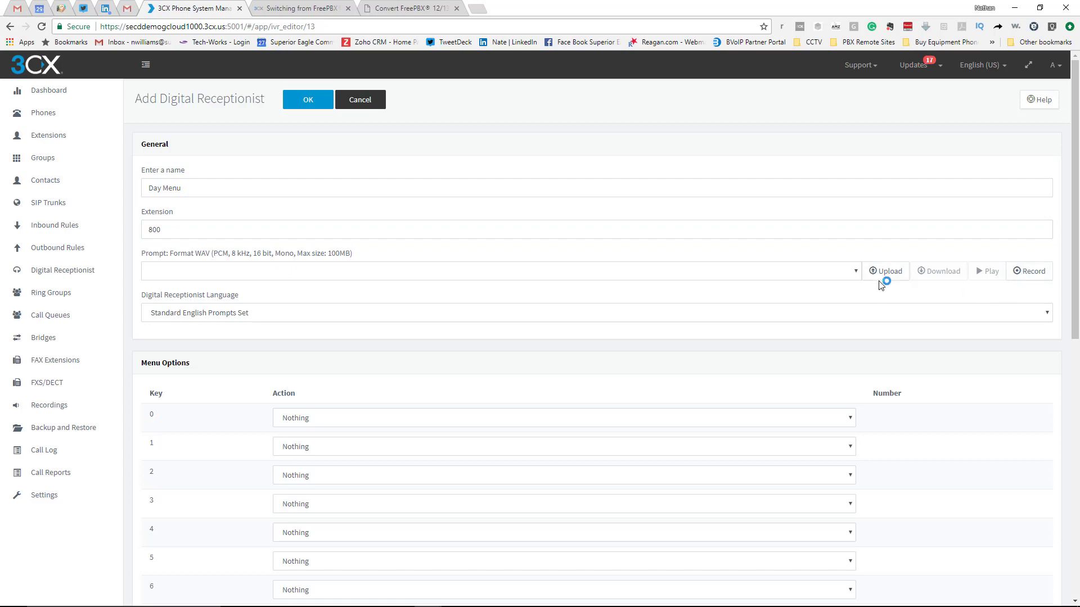
mouse_move(608, 318)
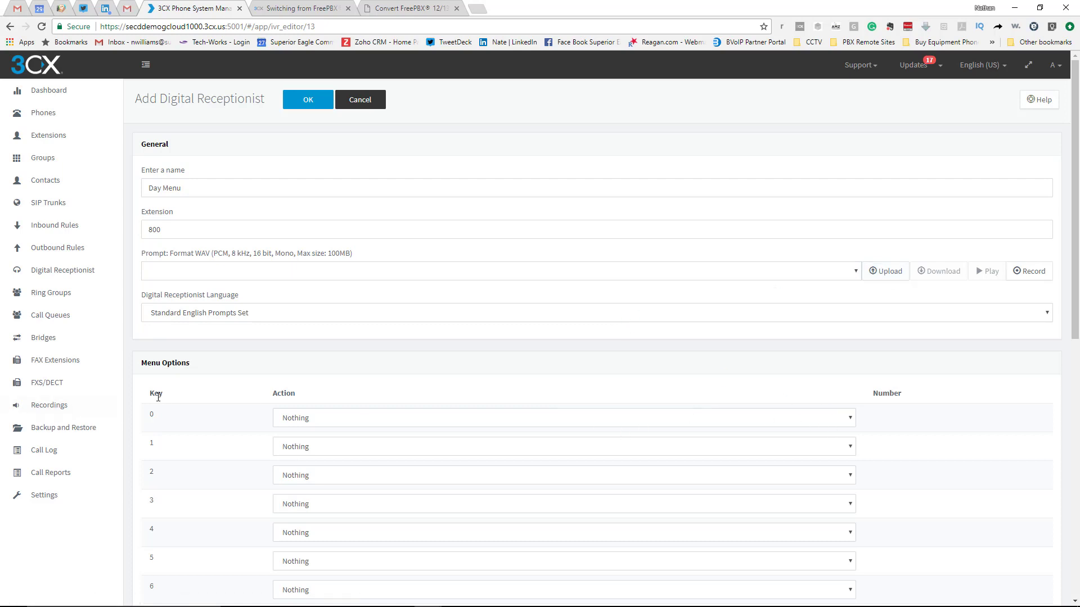
mouse_move(179, 430)
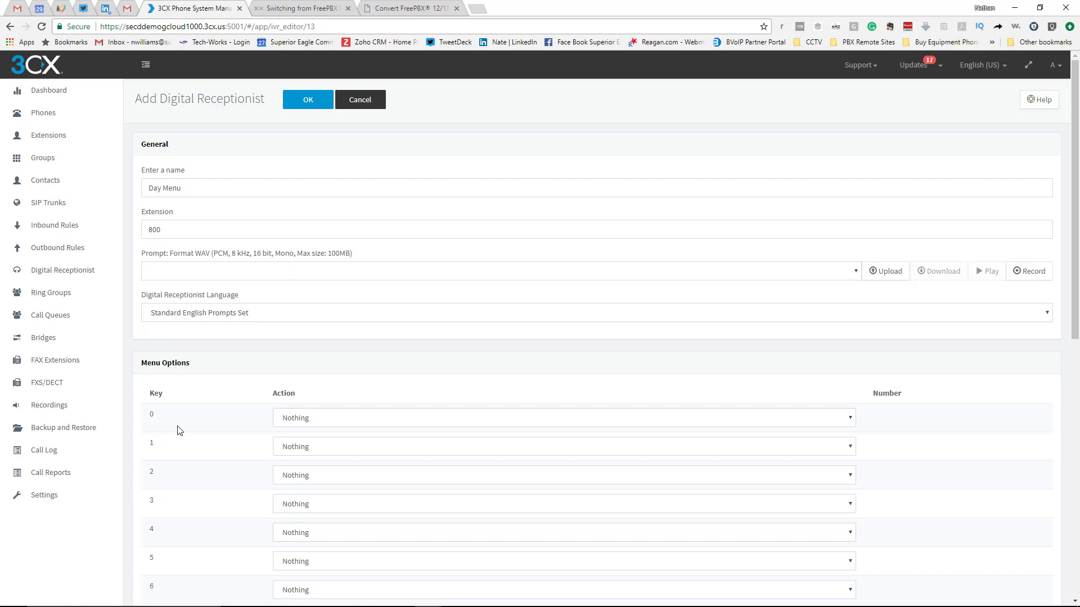
left_click(850, 446)
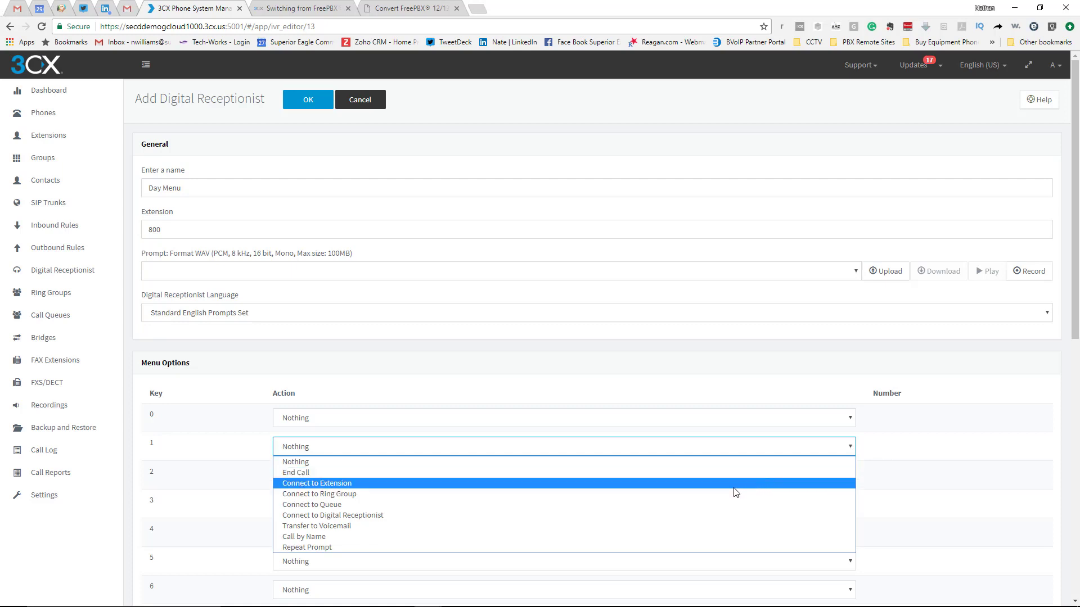
mouse_move(698, 494)
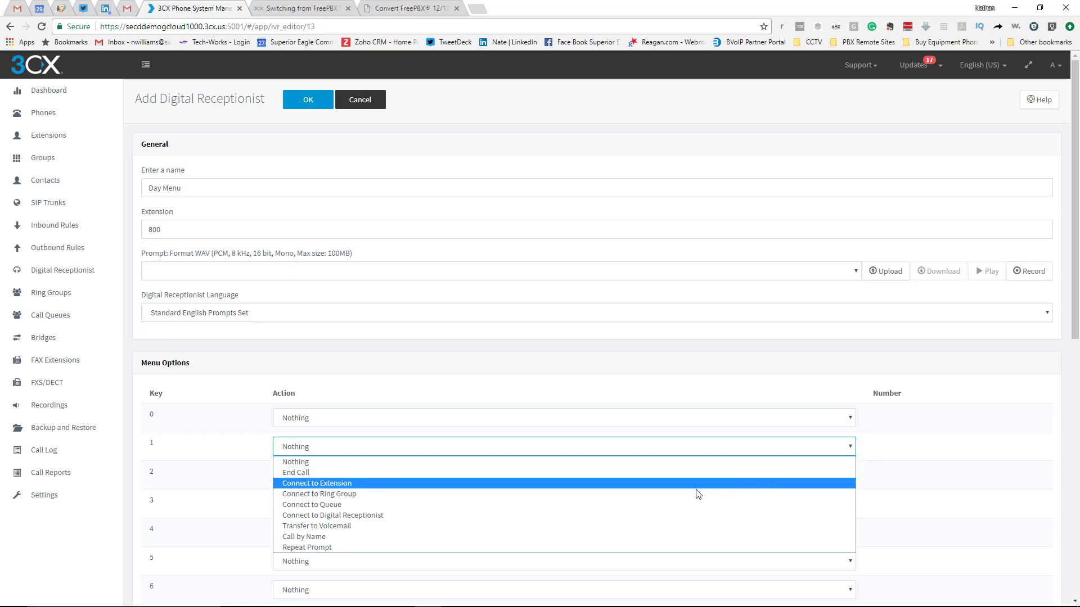
mouse_move(415, 499)
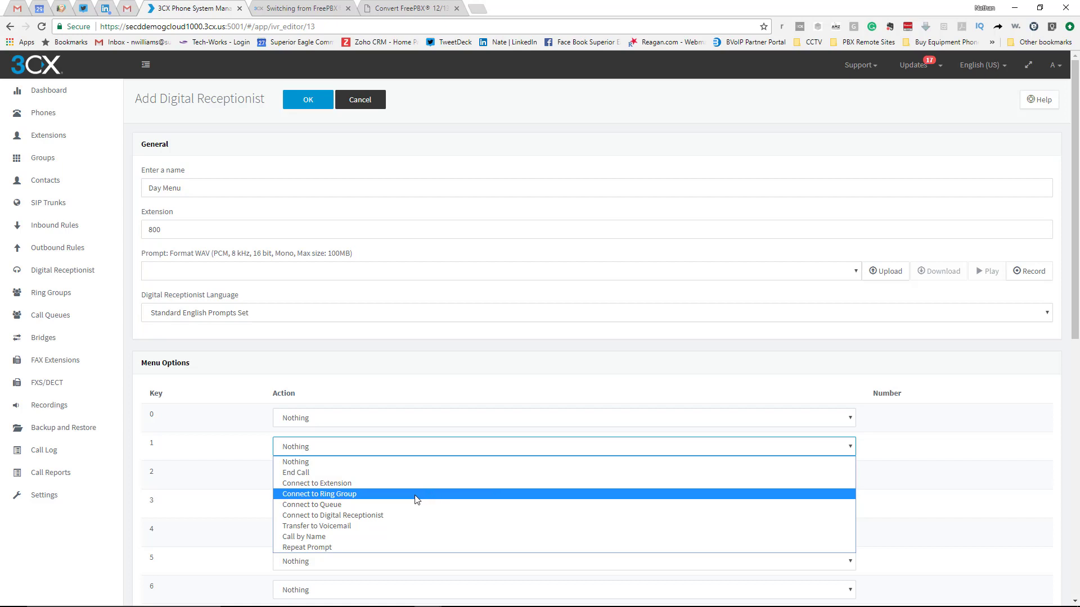
- Route key 1 to a ring group, then to extension 100, and cancel the receptionist
left_click(319, 493)
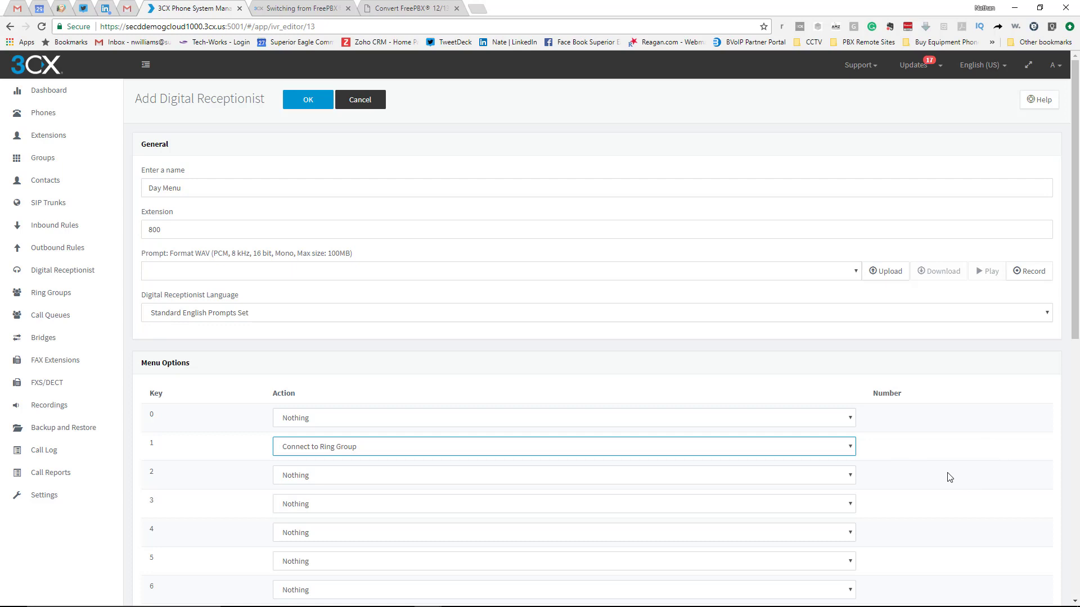
mouse_move(953, 461)
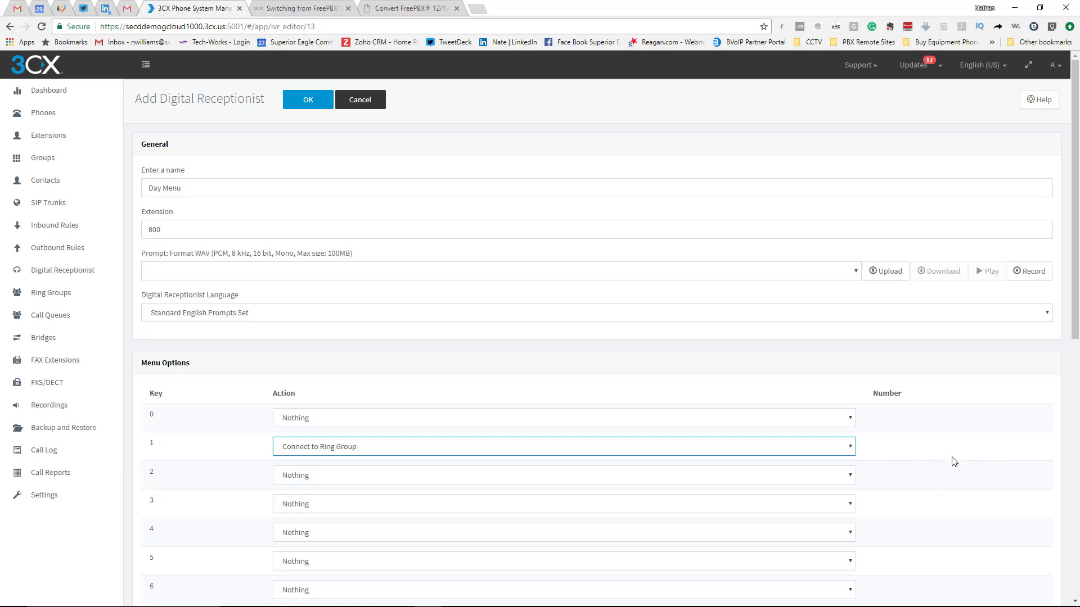
mouse_move(847, 436)
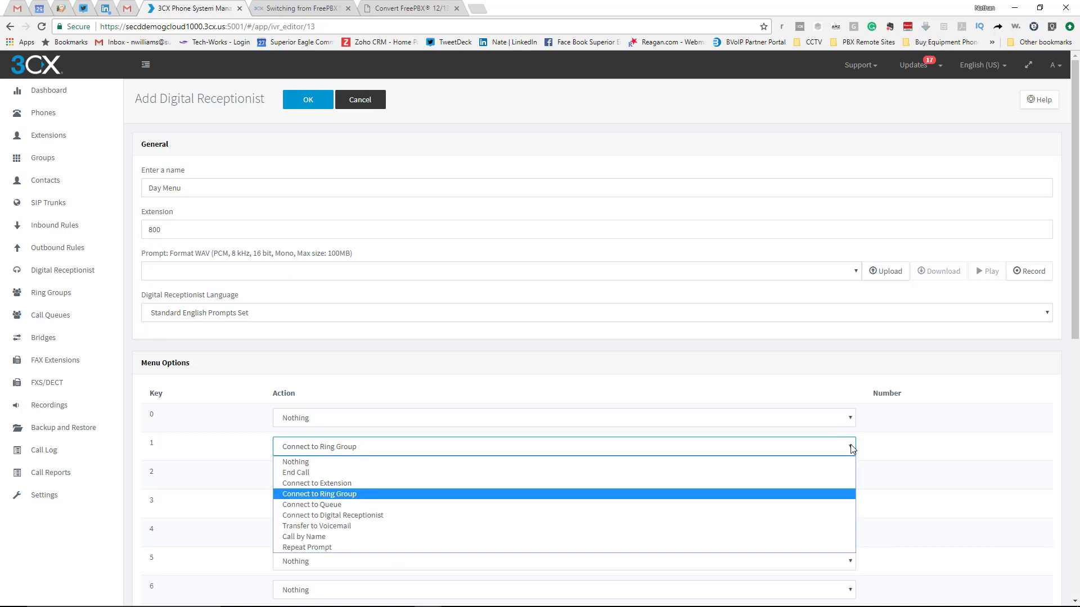
left_click(317, 482)
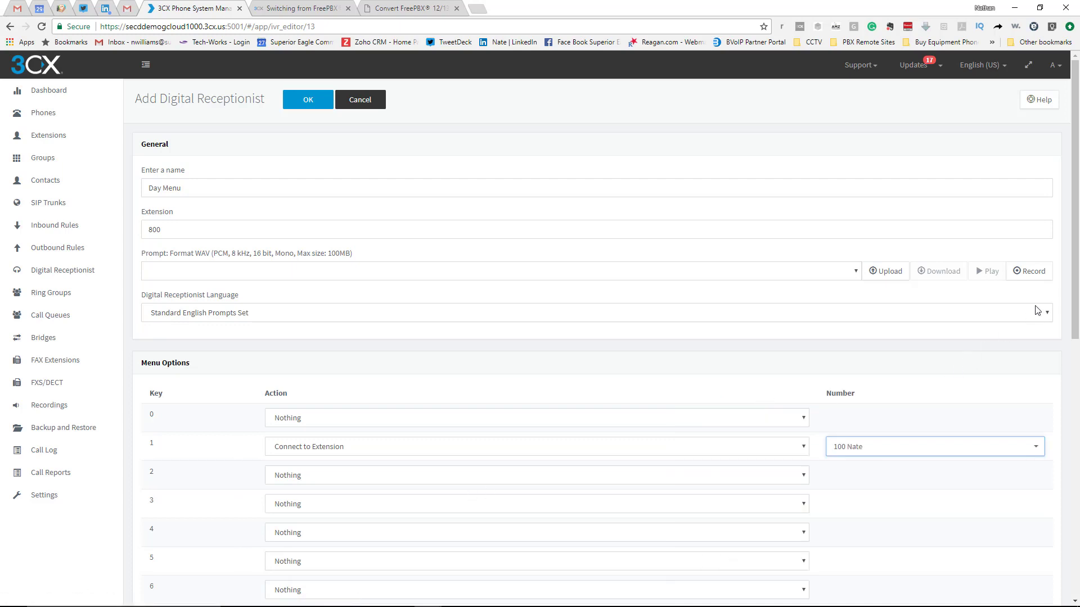
scroll("down", 3)
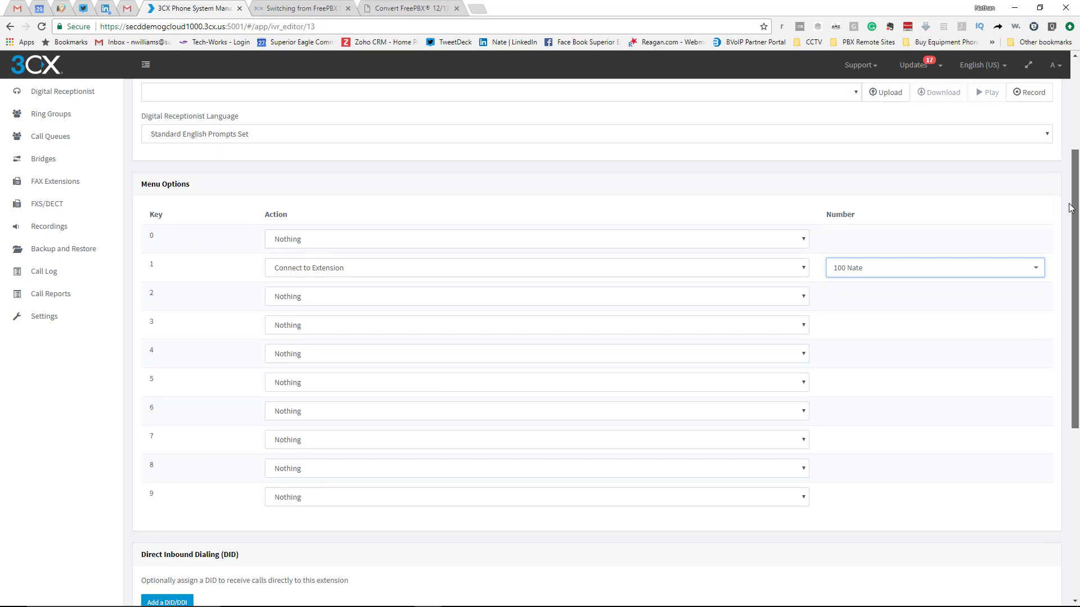
scroll("up", 3)
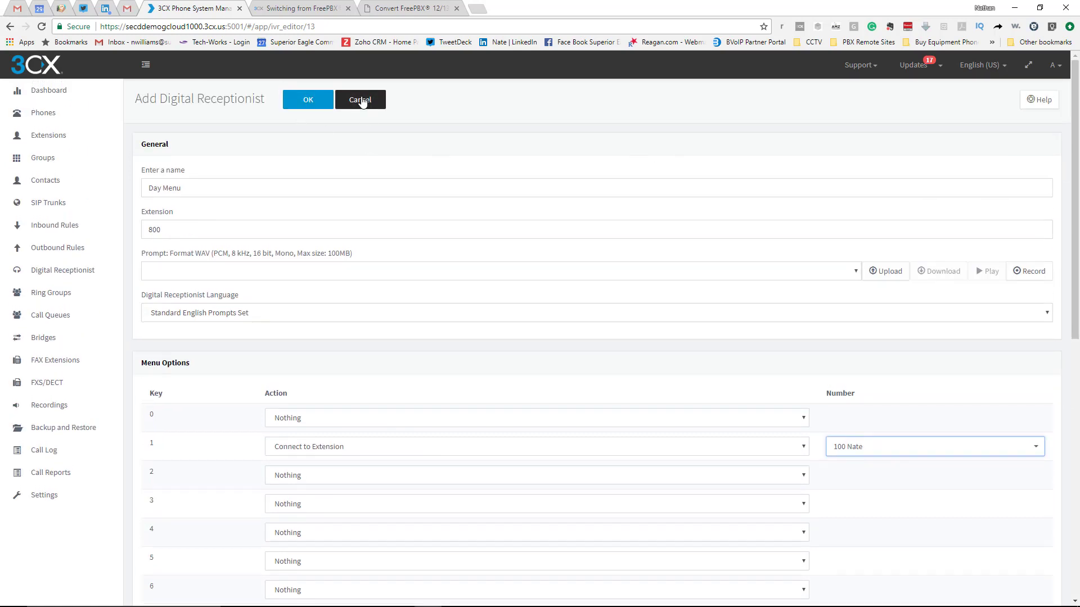
left_click(359, 100)
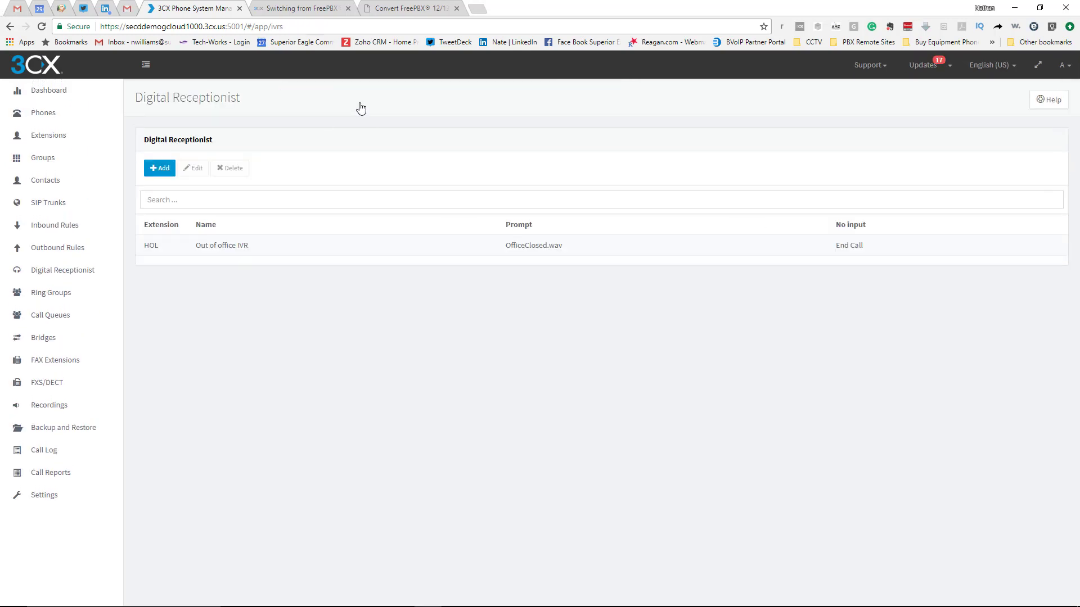
mouse_move(48, 90)
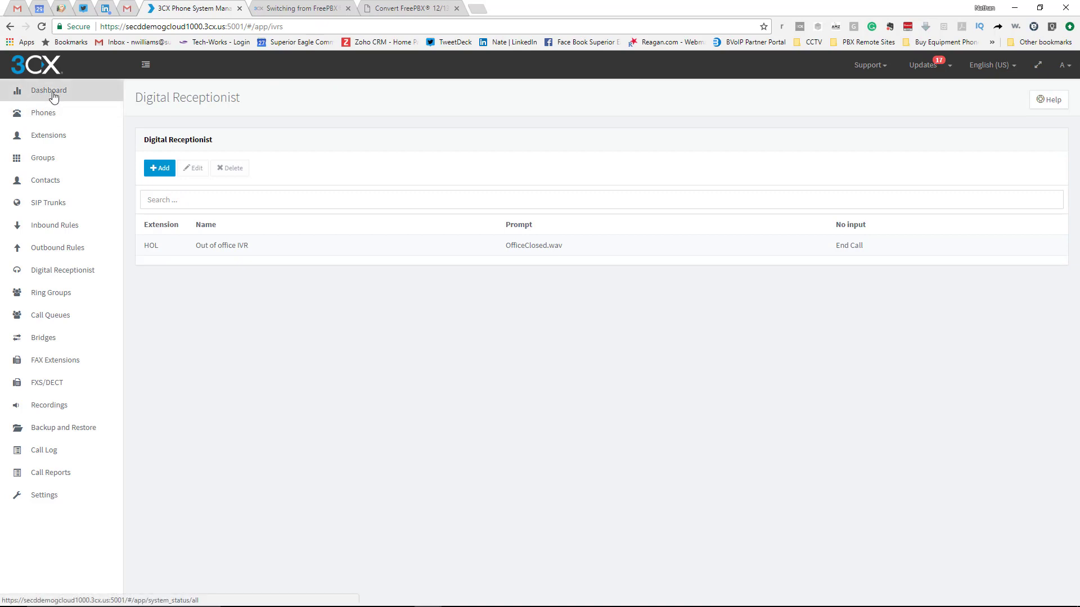
- Check the system status Dashboard, then switch to the 'Switching from FreePBX' guide
left_click(49, 90)
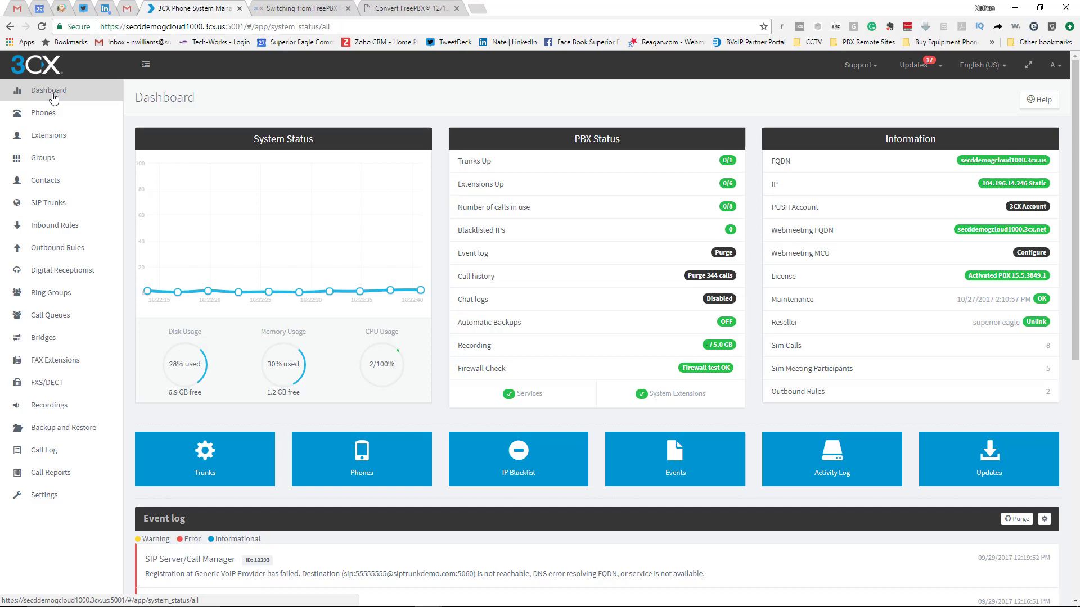
left_click(299, 7)
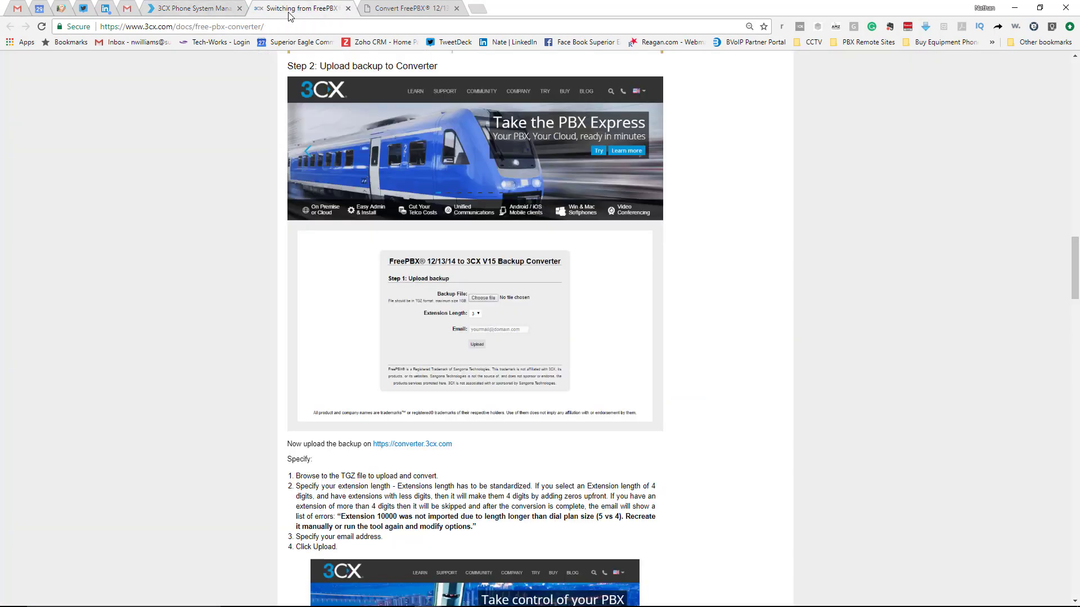
mouse_move(501, 193)
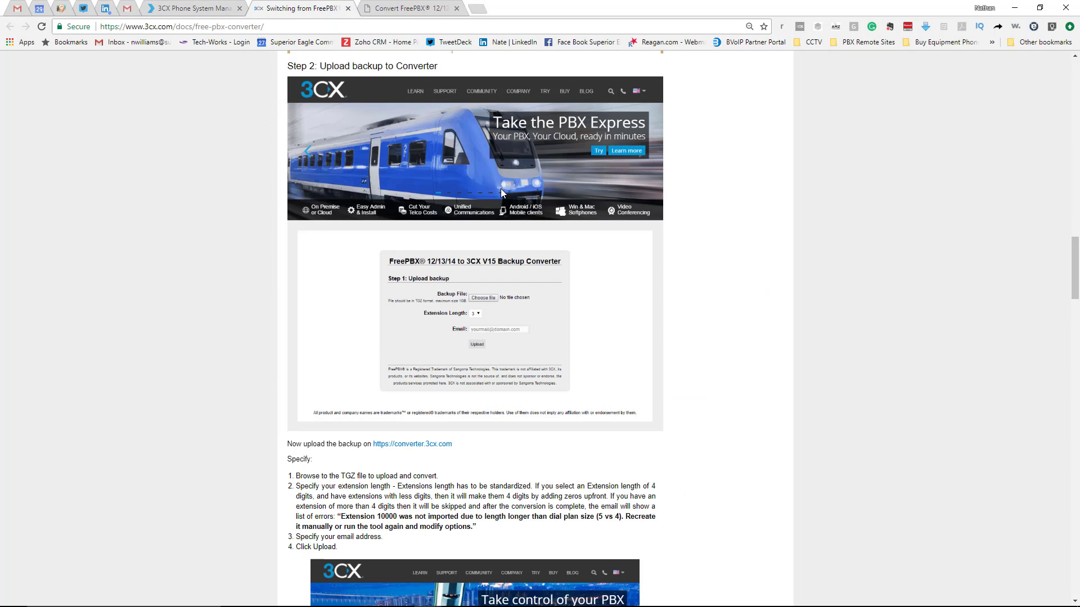
mouse_move(473, 368)
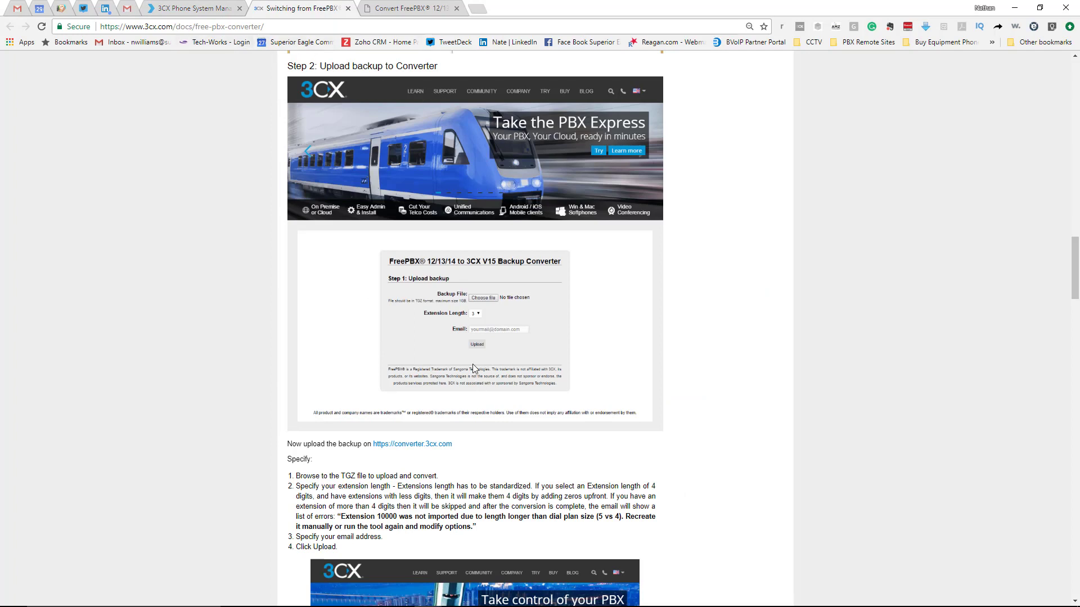
mouse_move(564, 134)
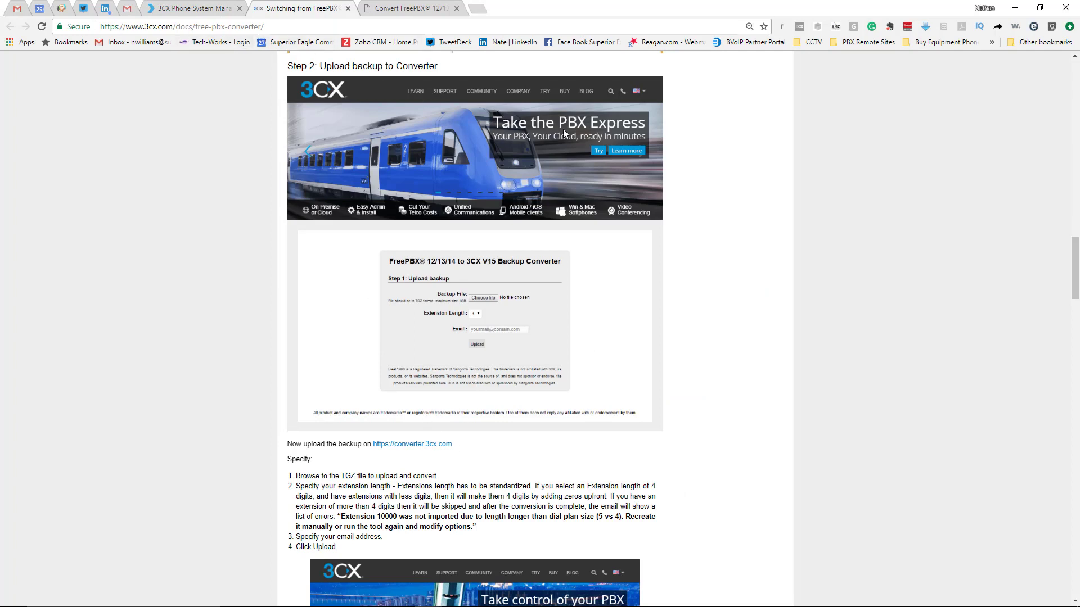
scroll("down", 3)
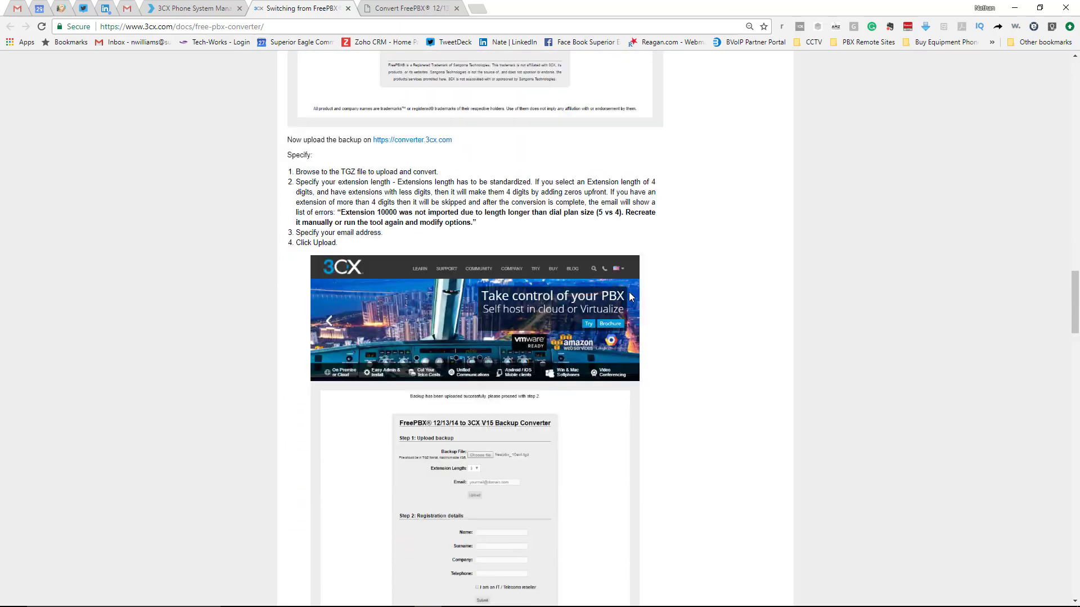
scroll("down", 3)
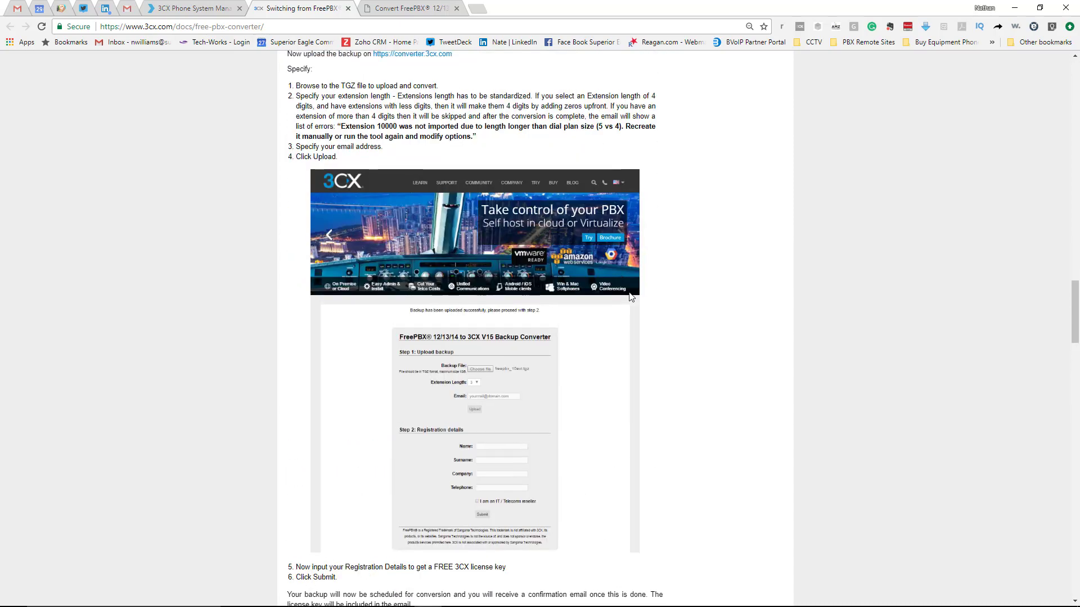
left_click(410, 8)
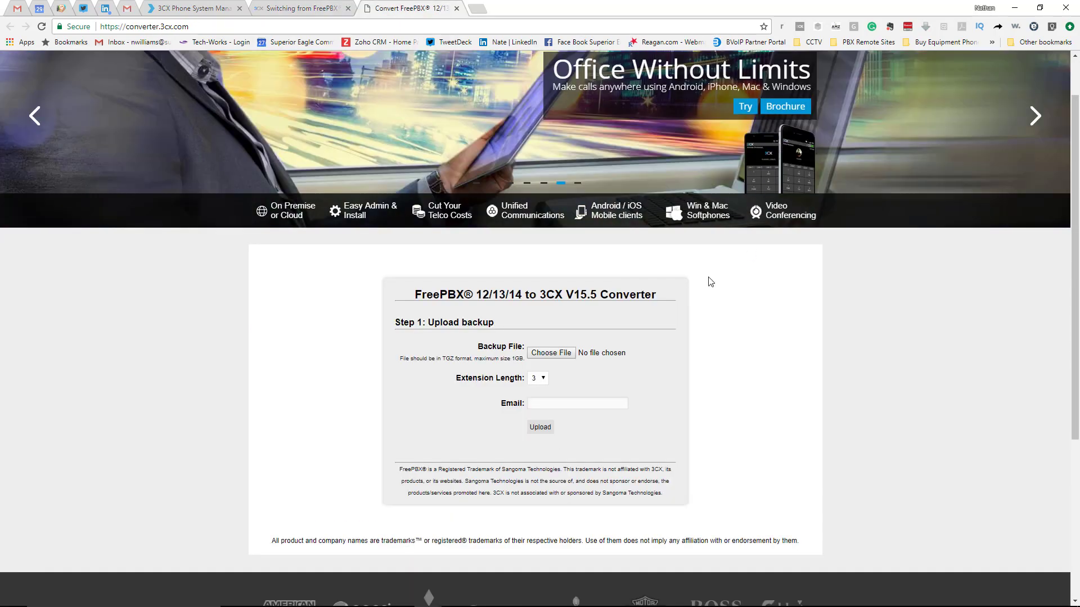
left_click(300, 9)
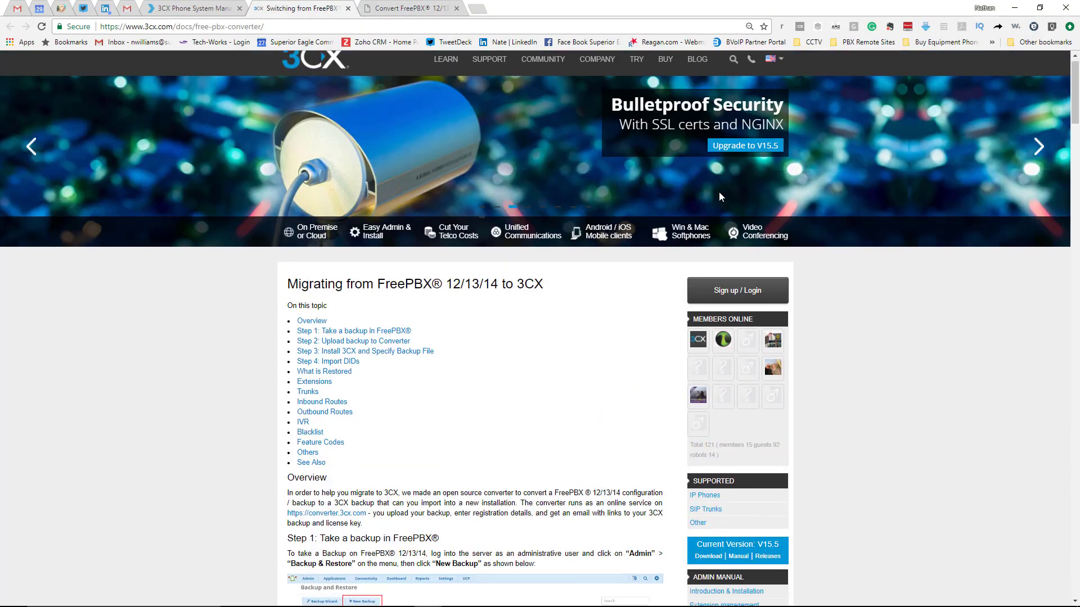
- Scroll the guide to Step 2 and reach the V15.5 converter's backup upload form
scroll("down", 3)
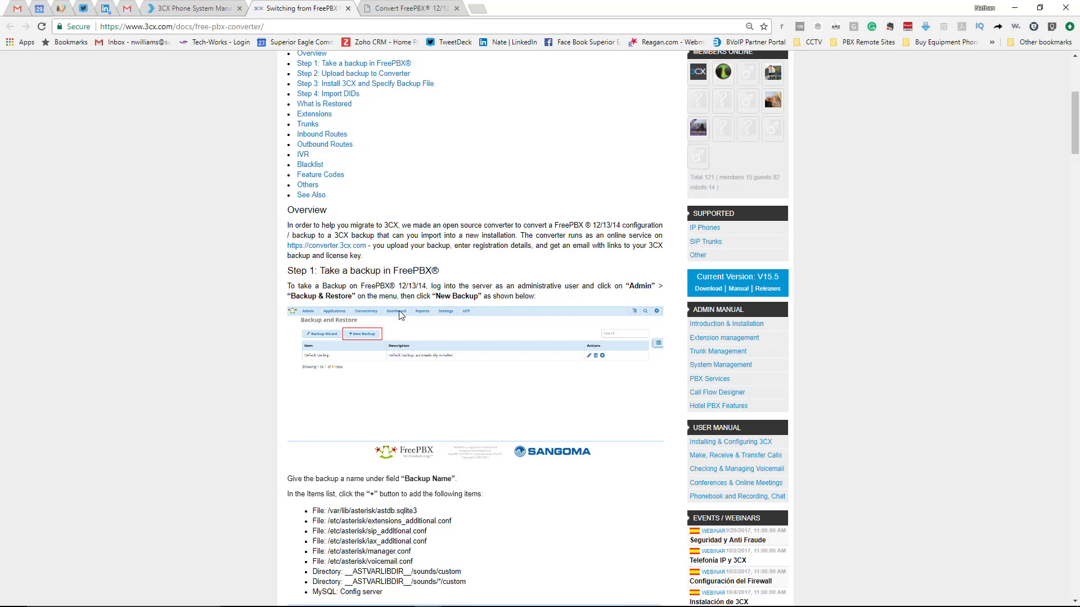
mouse_move(414, 353)
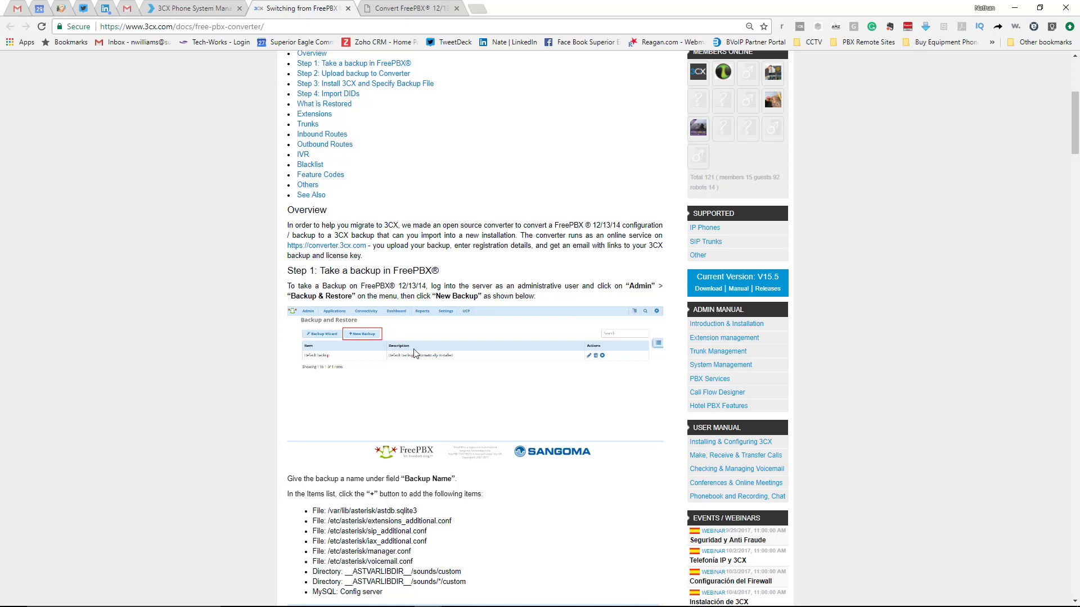
scroll("down", 3)
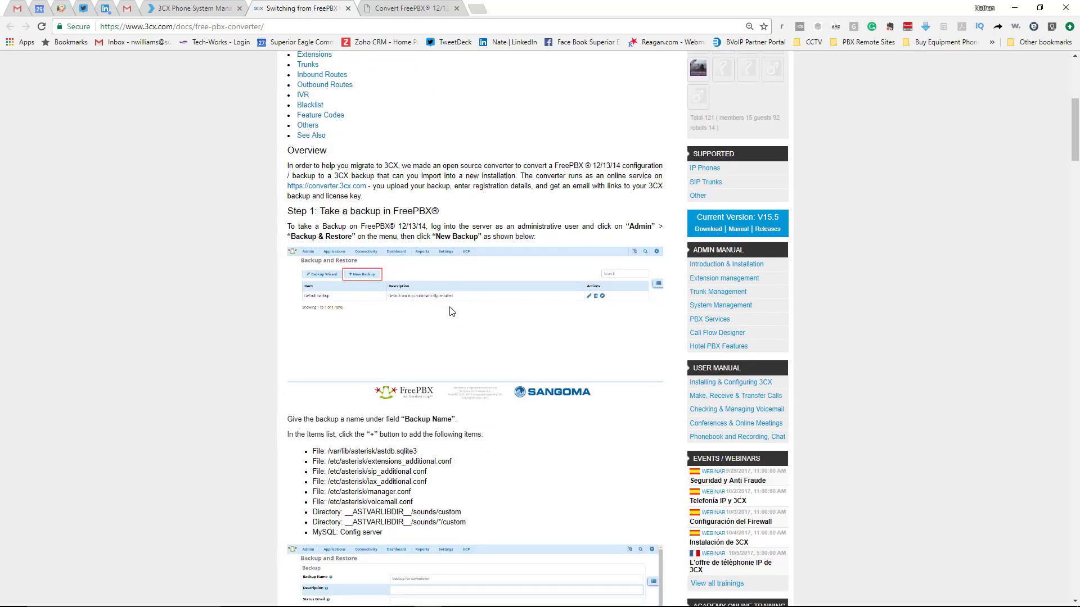
scroll("down", 3)
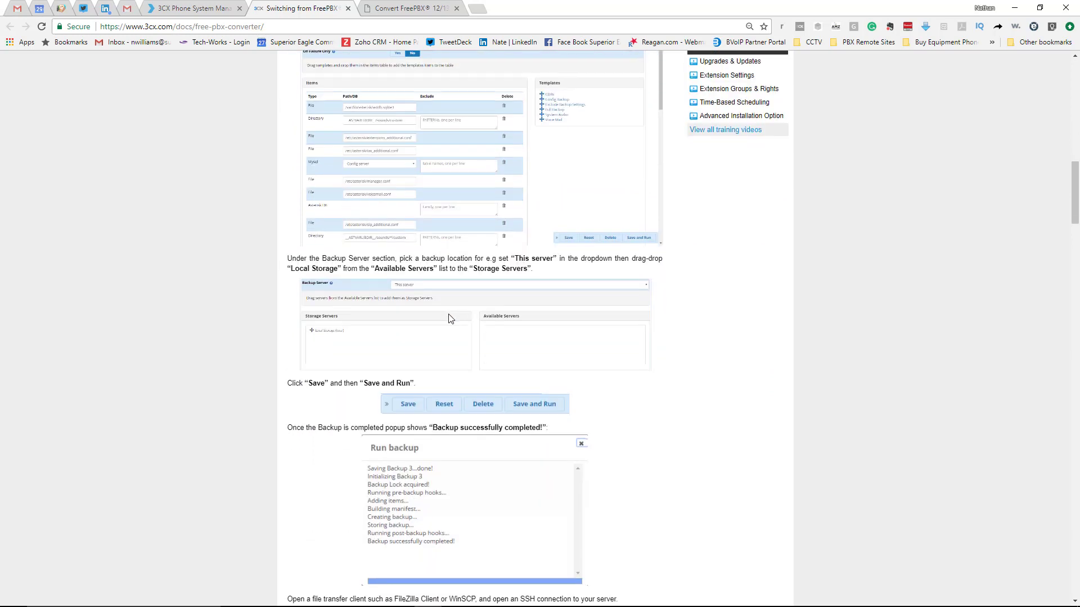
scroll("down", 3)
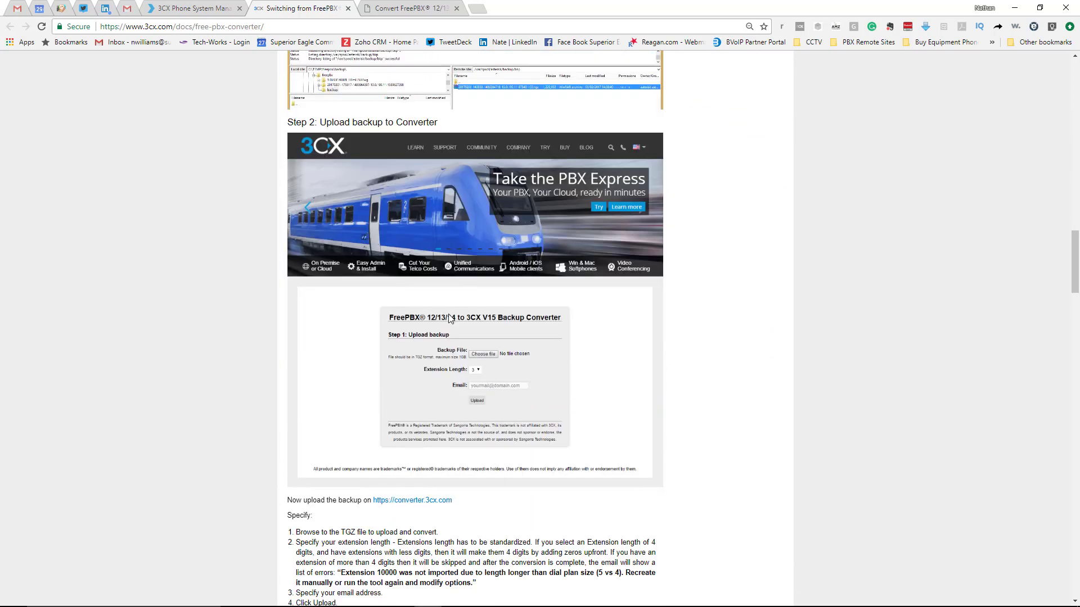
mouse_move(436, 340)
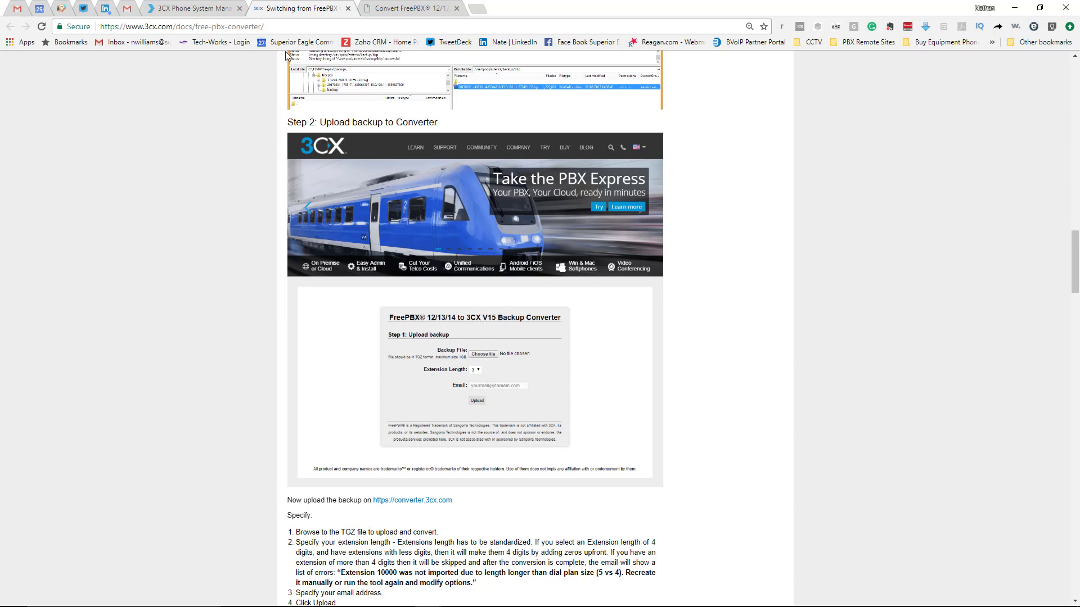
left_click(411, 500)
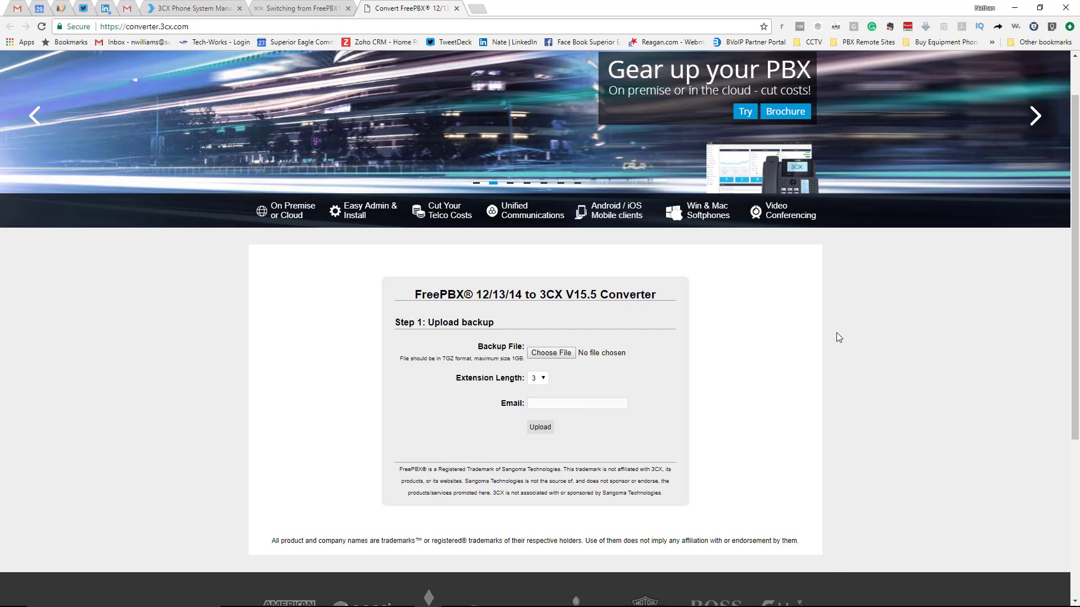
scroll("down", 3)
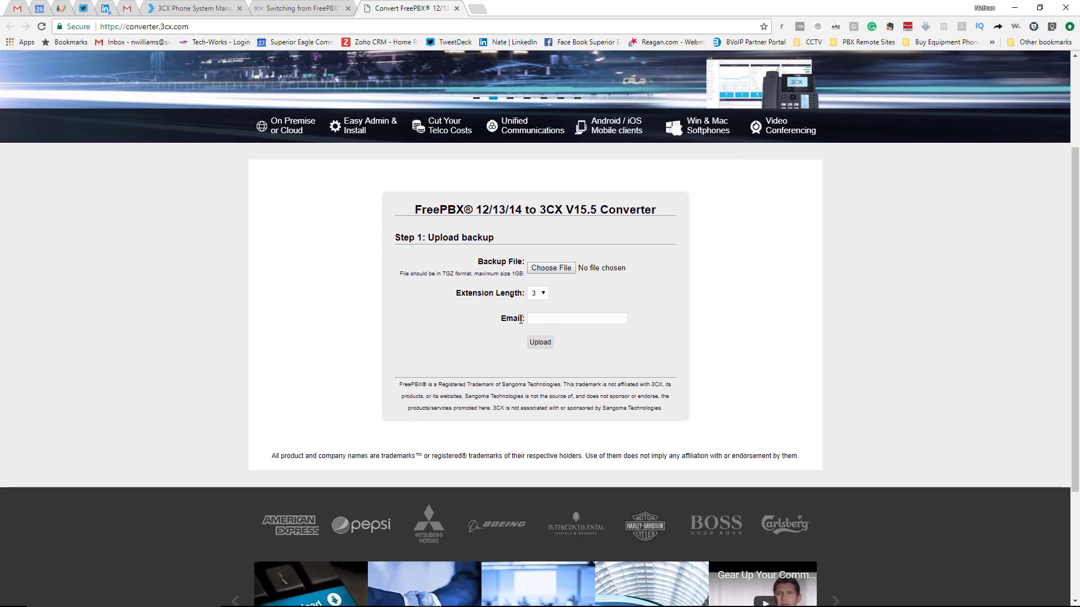